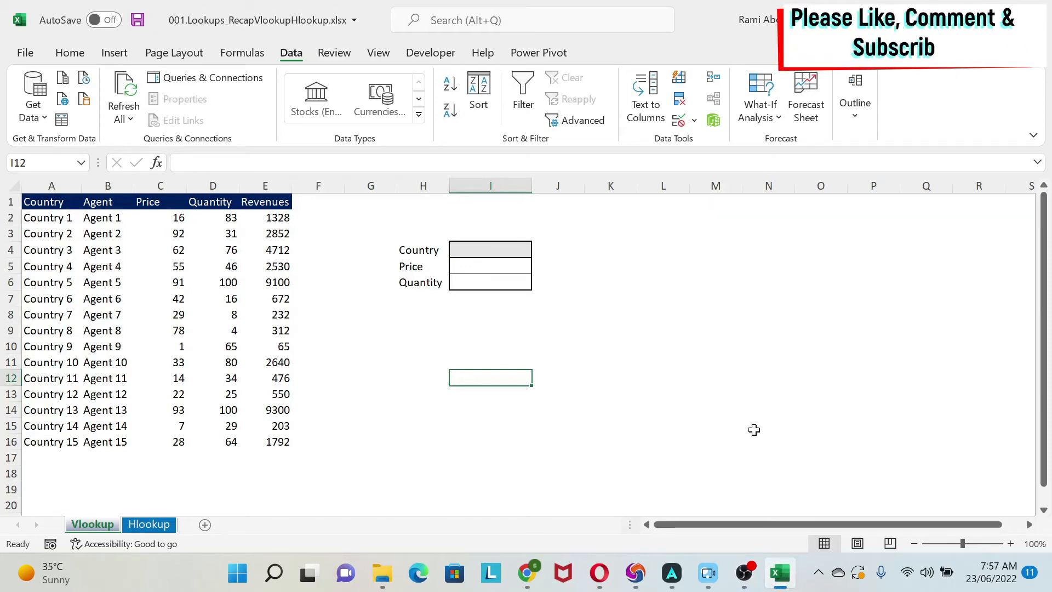
mouse_move(666, 429)
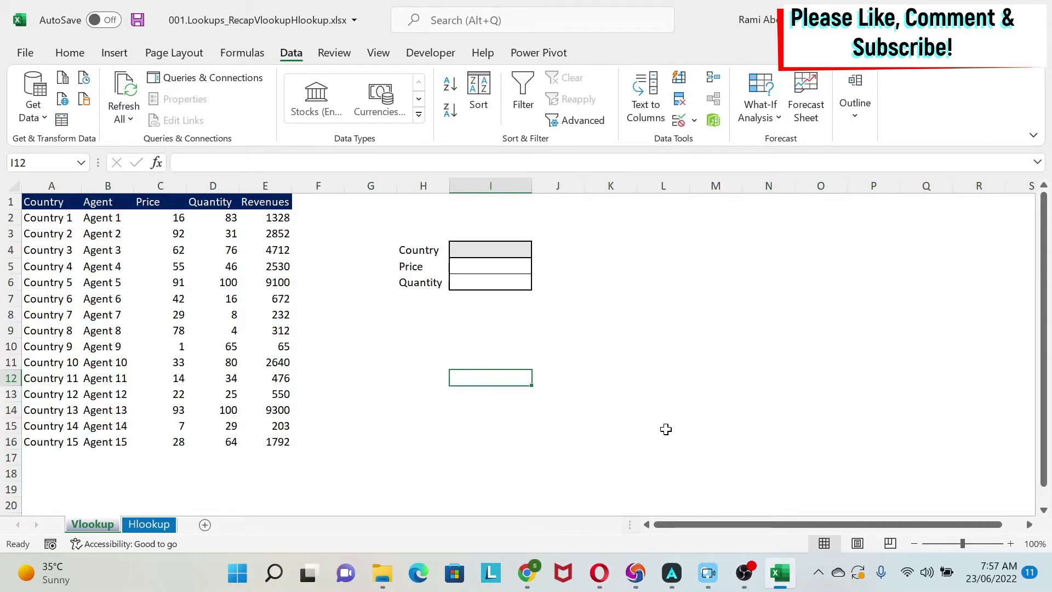
mouse_move(599, 403)
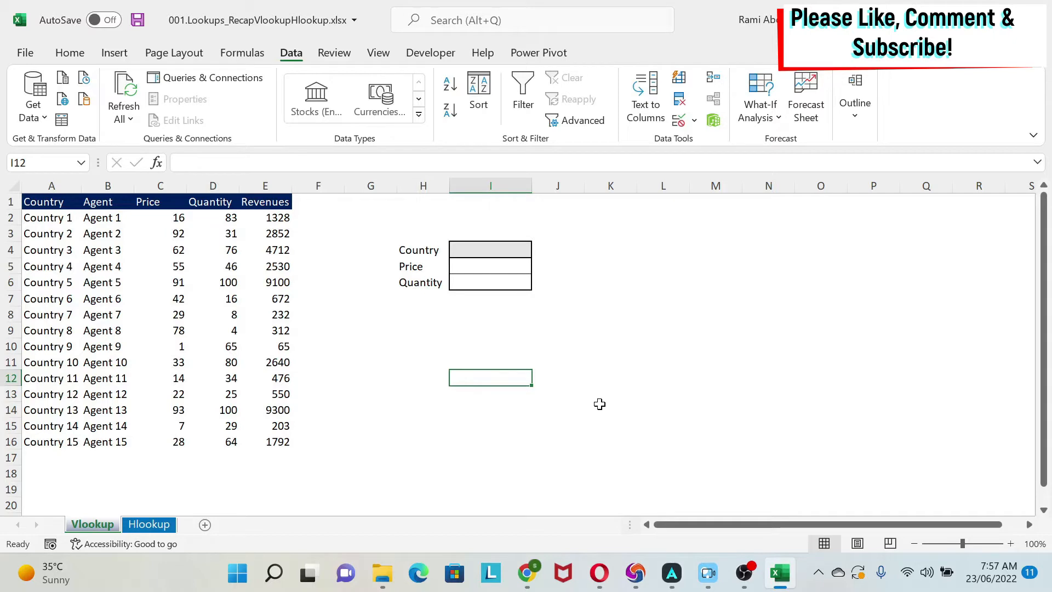
mouse_move(388, 401)
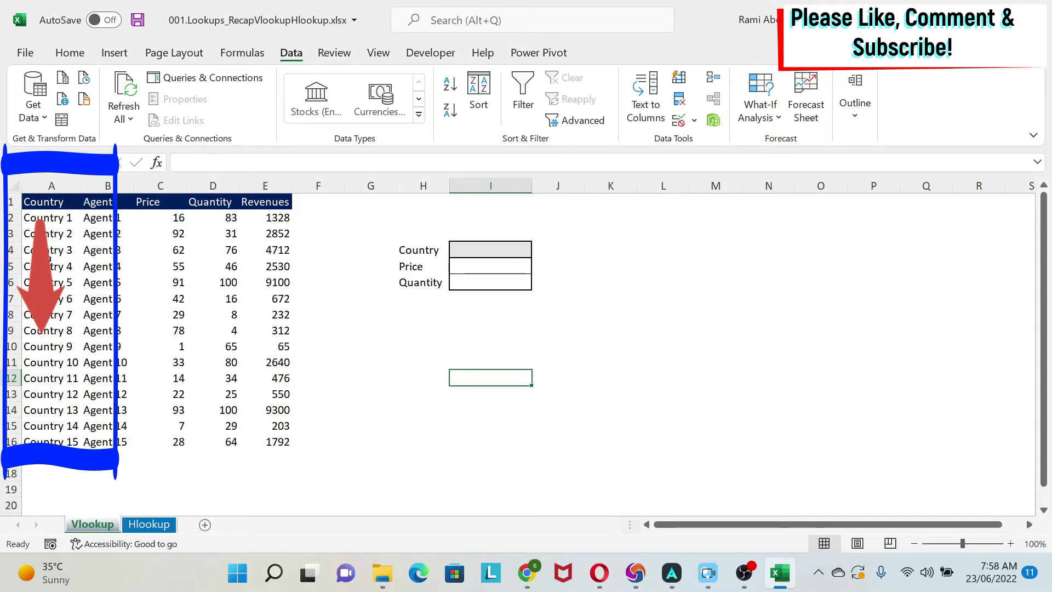
Inspect the country names and Country 8's revenue formula on the Vlookup sheet
left_click(51, 201)
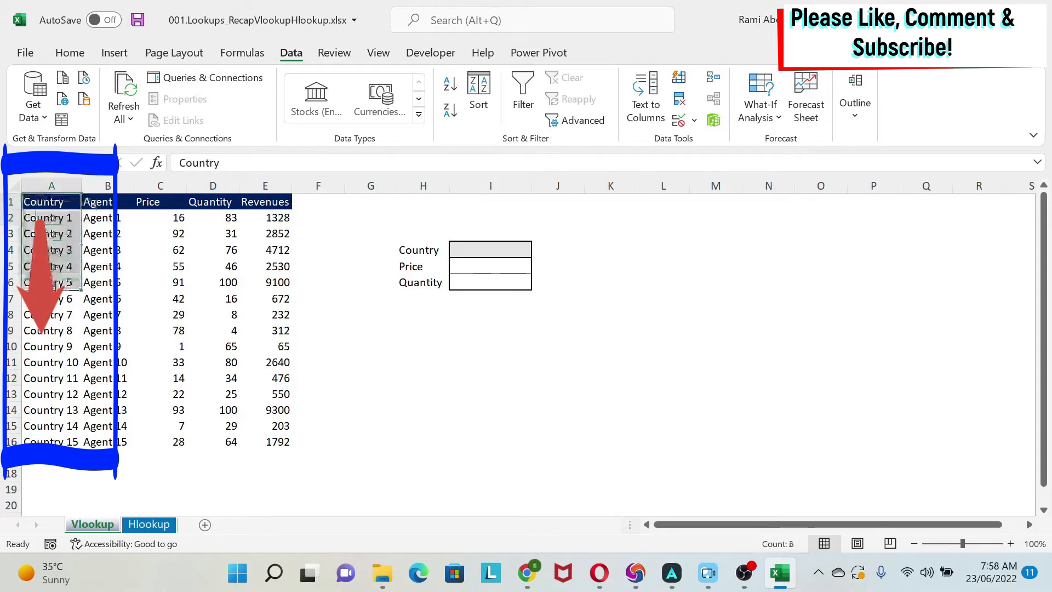
left_click(48, 330)
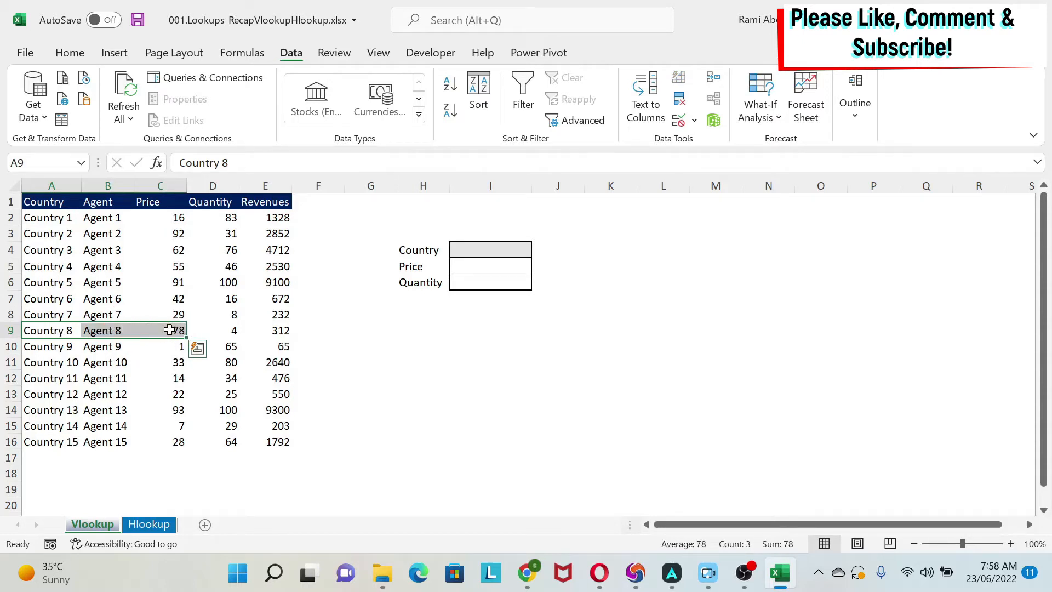
mouse_move(149, 330)
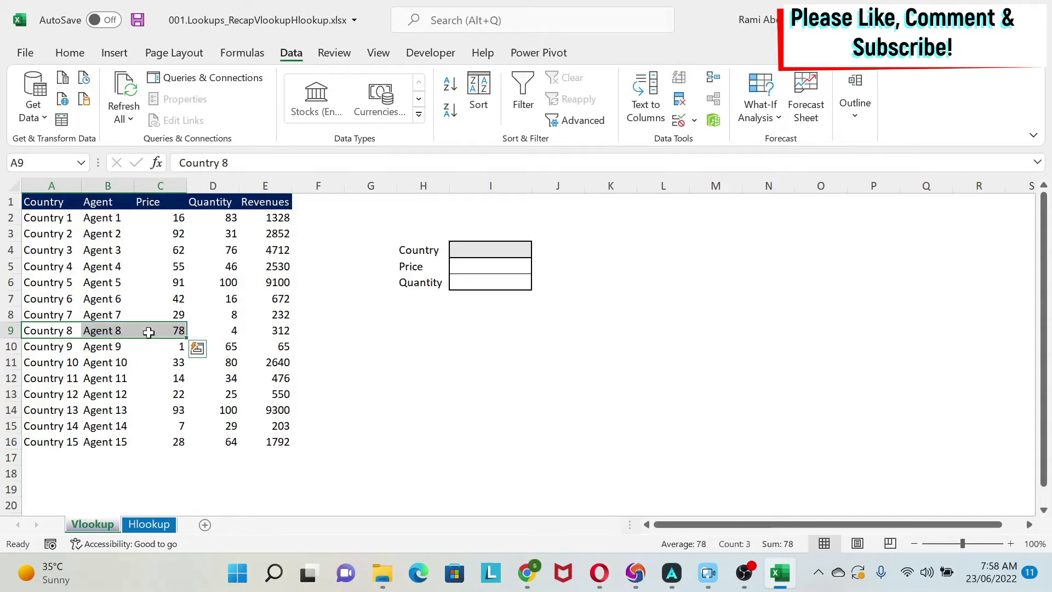
mouse_move(36, 335)
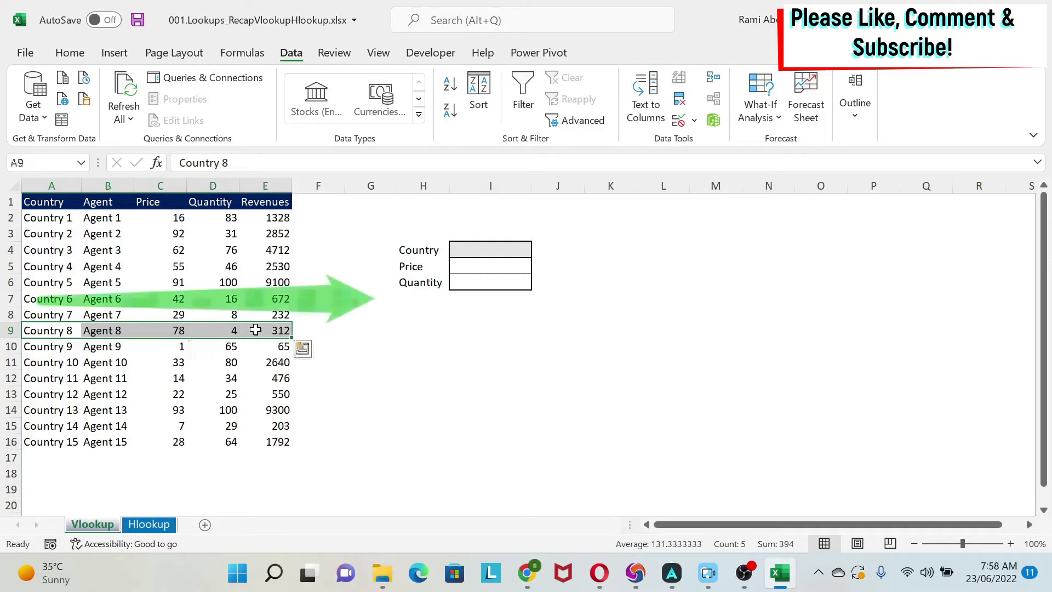
left_click(371, 344)
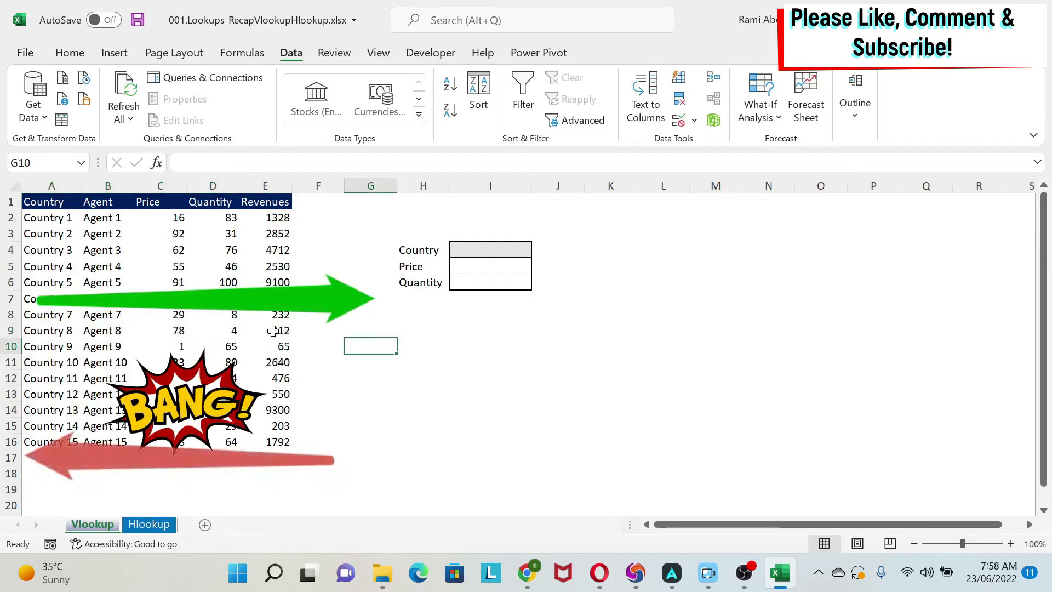
left_click(264, 330)
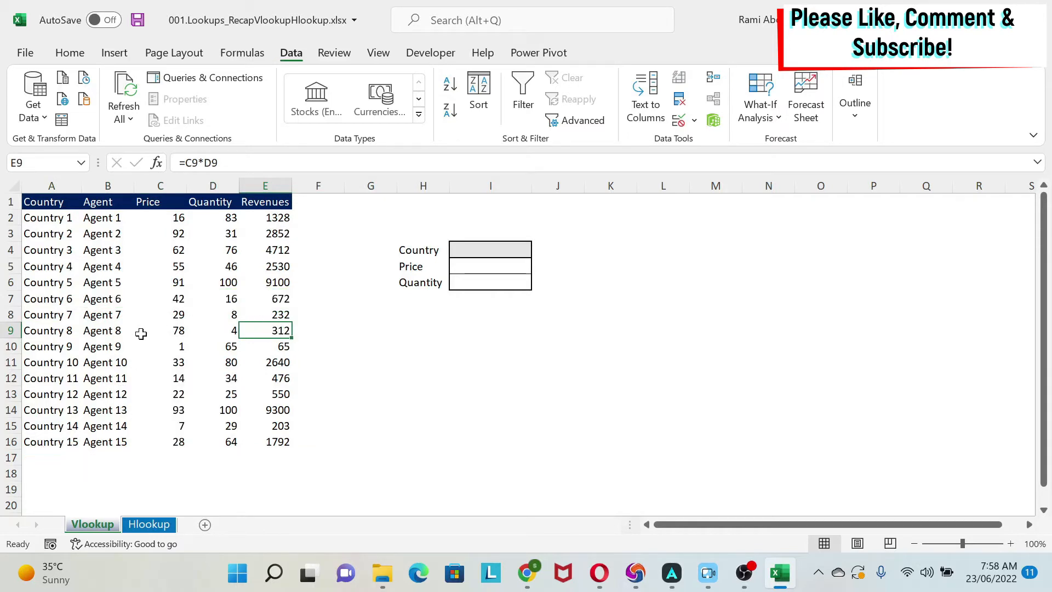
mouse_move(41, 330)
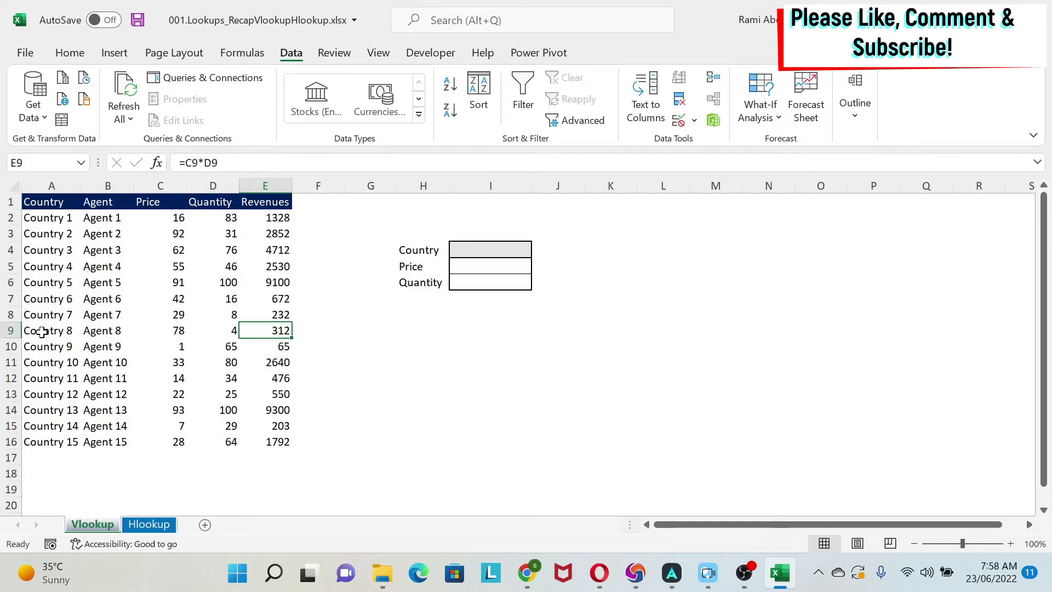
Review the Hlookup sheet's country header row and Country 8's price of 78
left_click(148, 523)
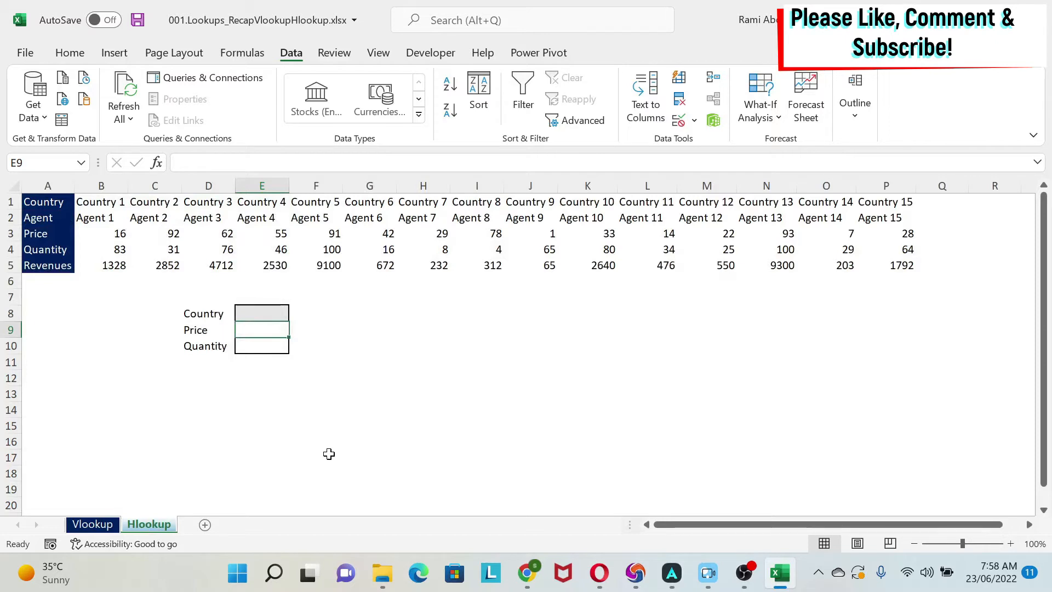
mouse_move(155, 213)
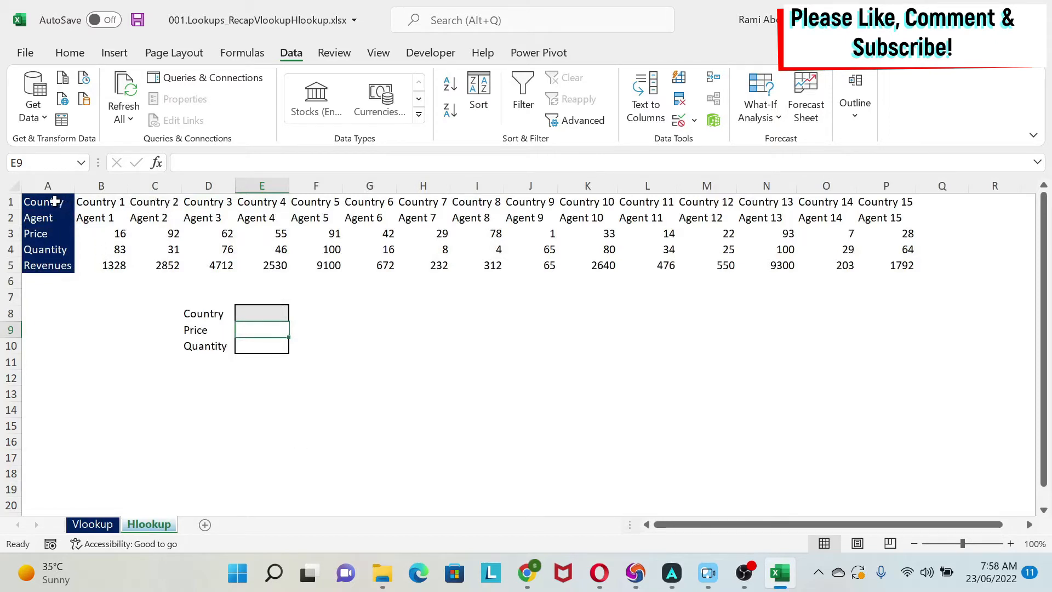
left_click_drag(47, 201, 209, 201)
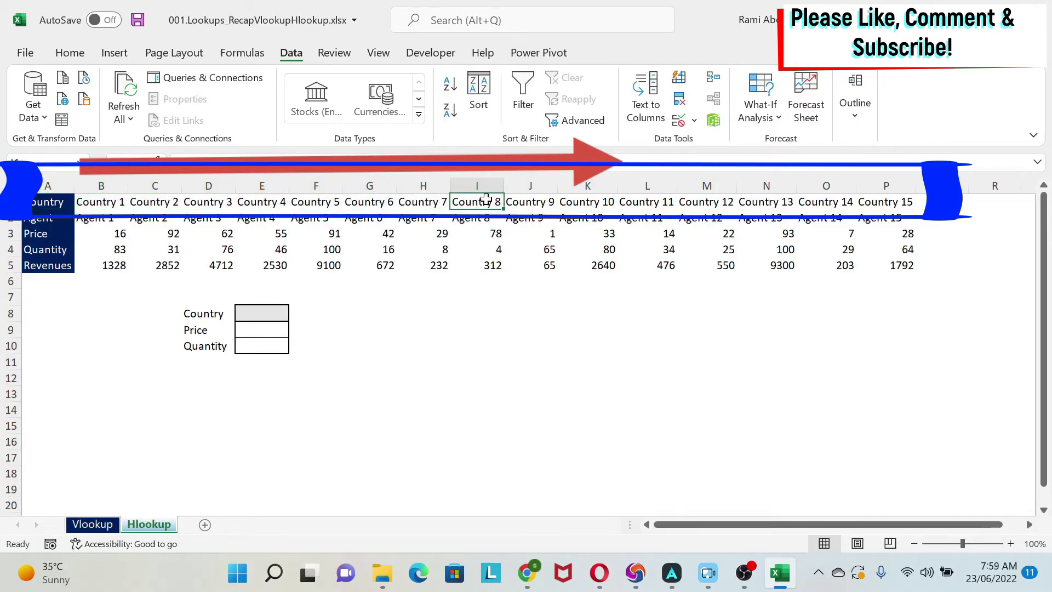
left_click(476, 201)
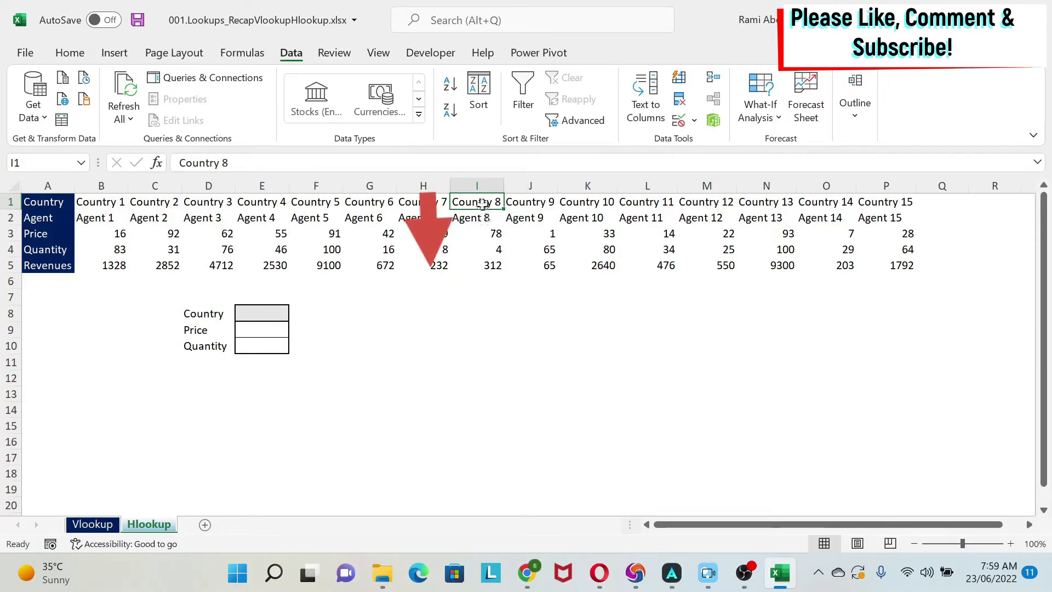
left_click(477, 233)
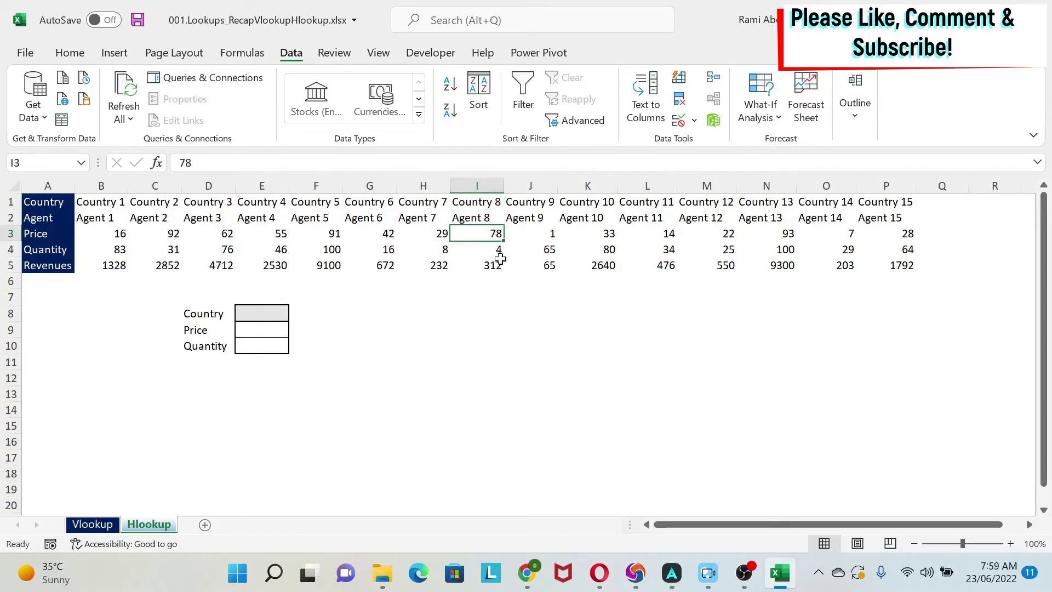
mouse_move(441, 200)
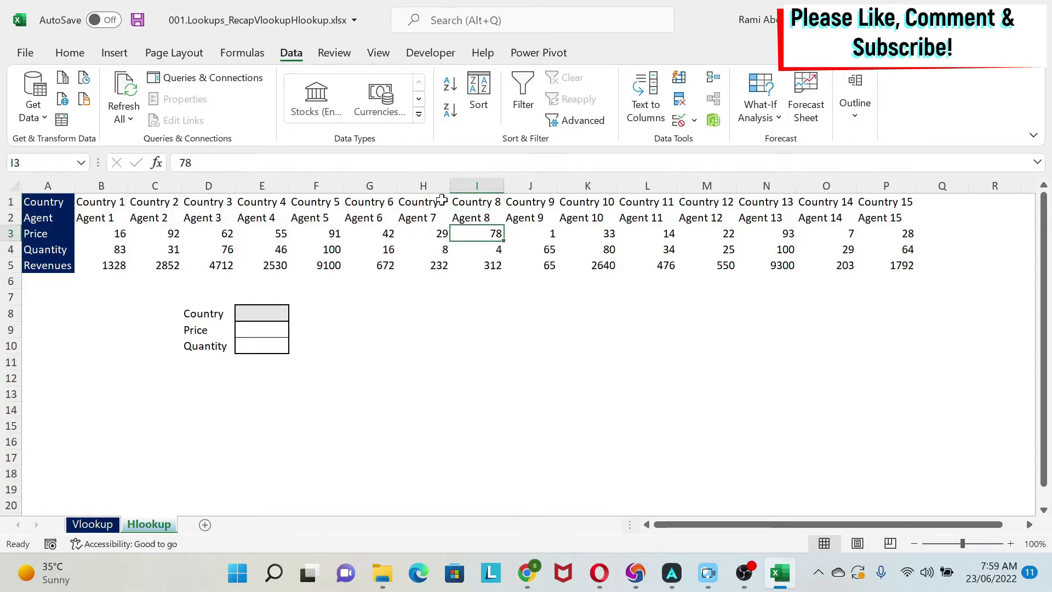
left_click(478, 201)
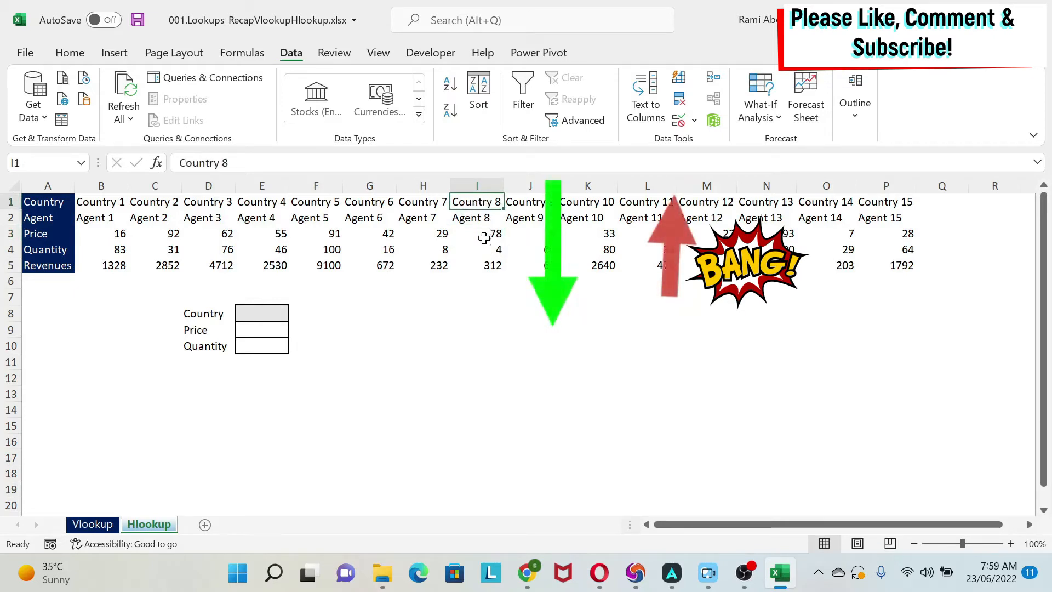
left_click(477, 266)
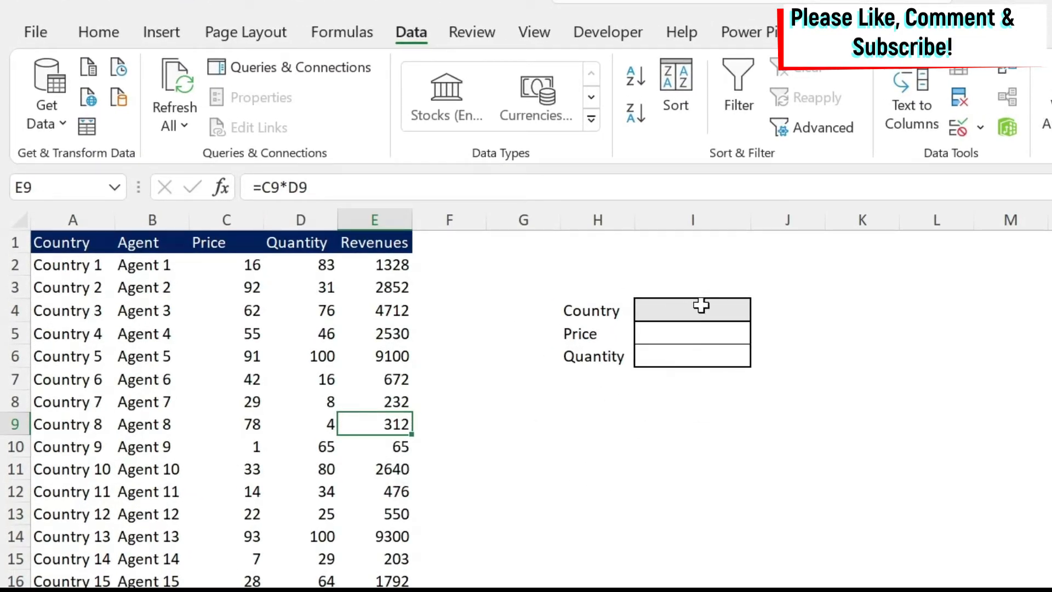
Select the Country, Price and Quantity cells beside the vertical table
left_click(691, 309)
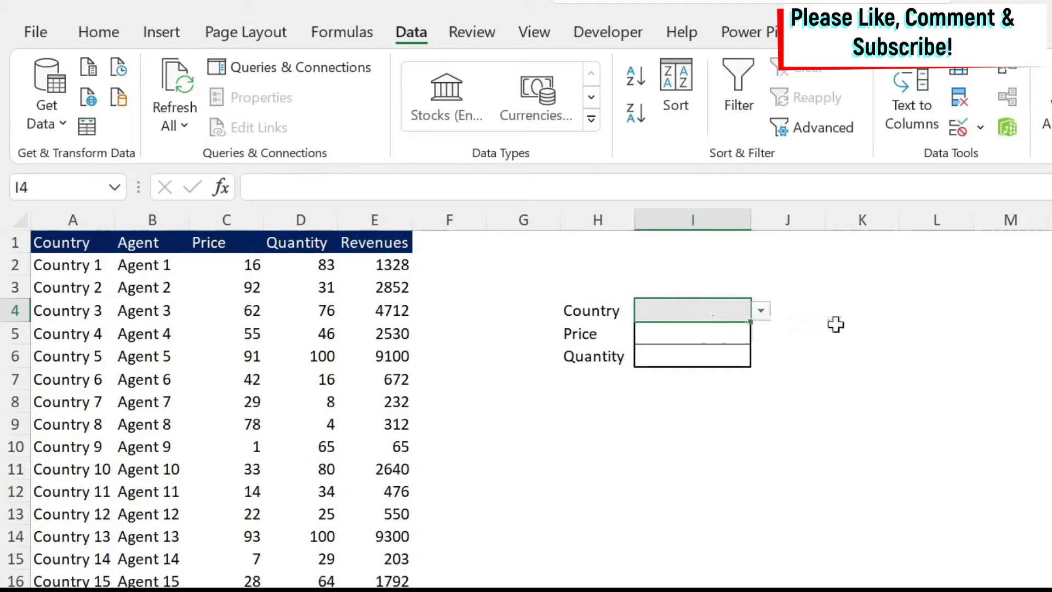
left_click(691, 334)
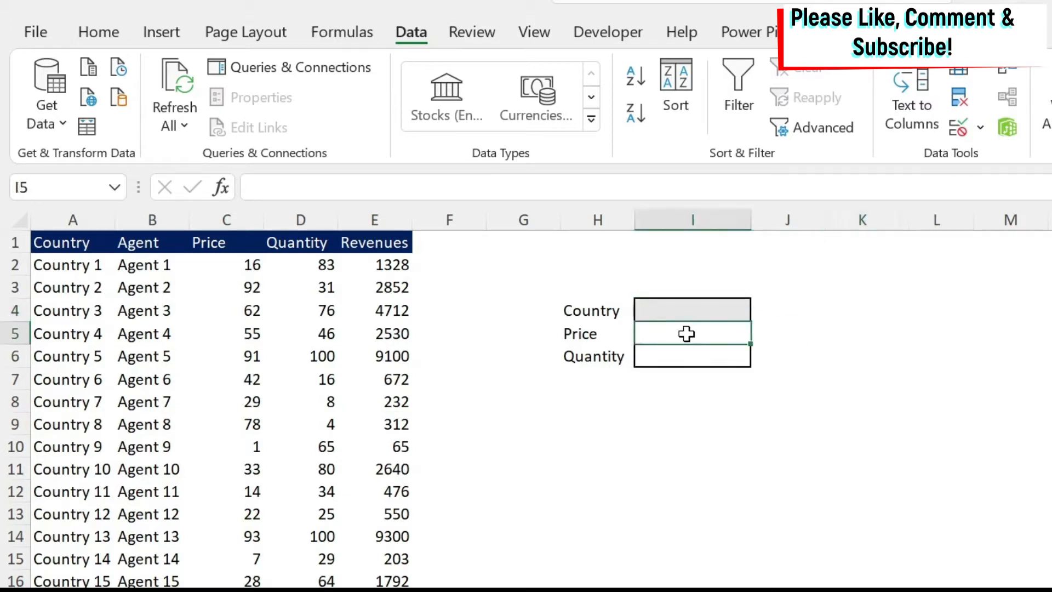
left_click(692, 356)
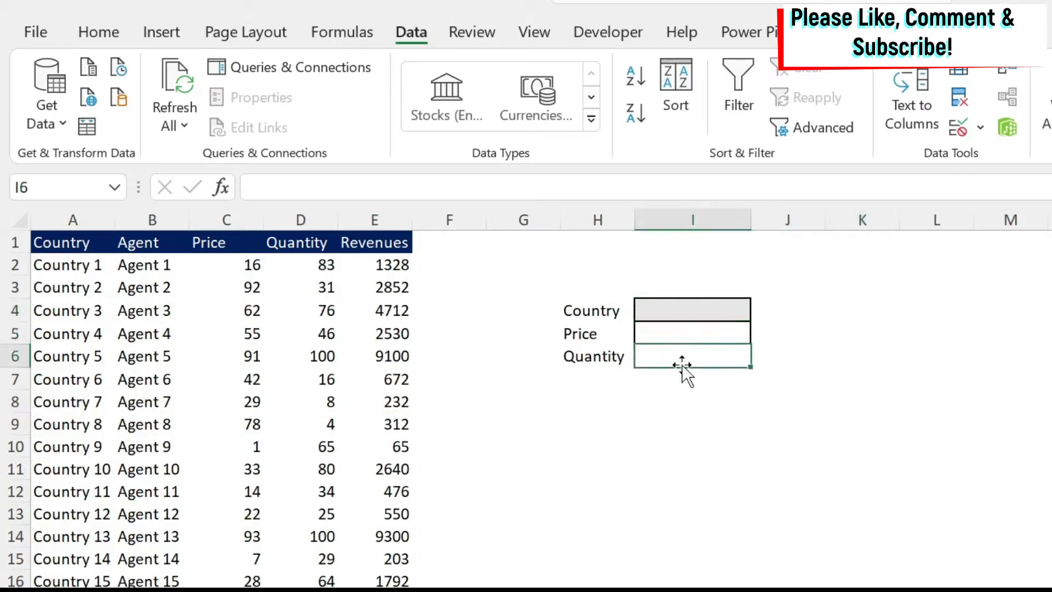
left_click(691, 309)
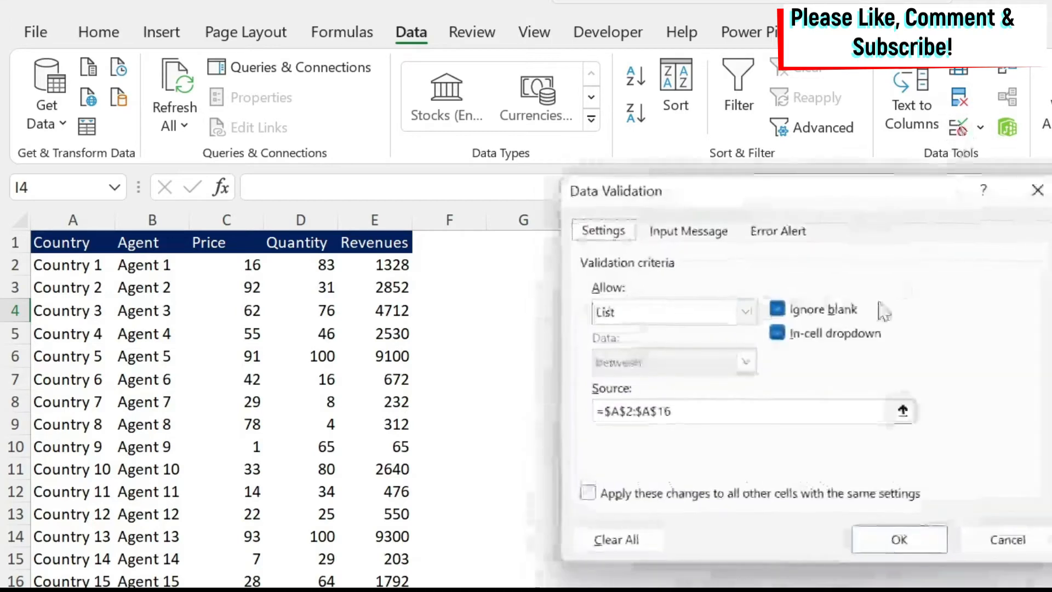
Restrict the Country cell to a list from $A$2:$A$16 and choose Country 4
left_click(674, 312)
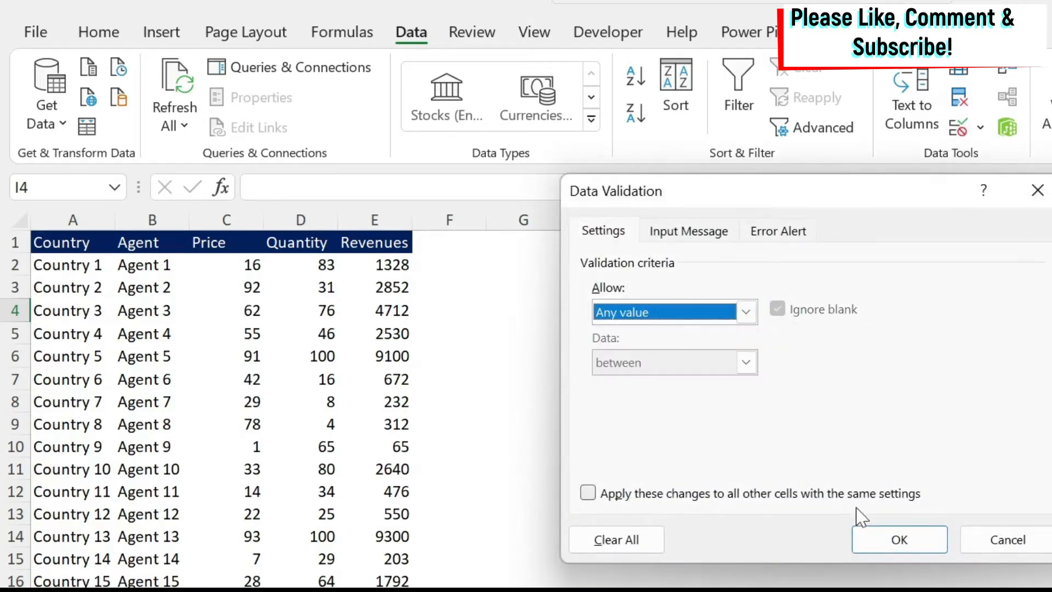
left_click(898, 539)
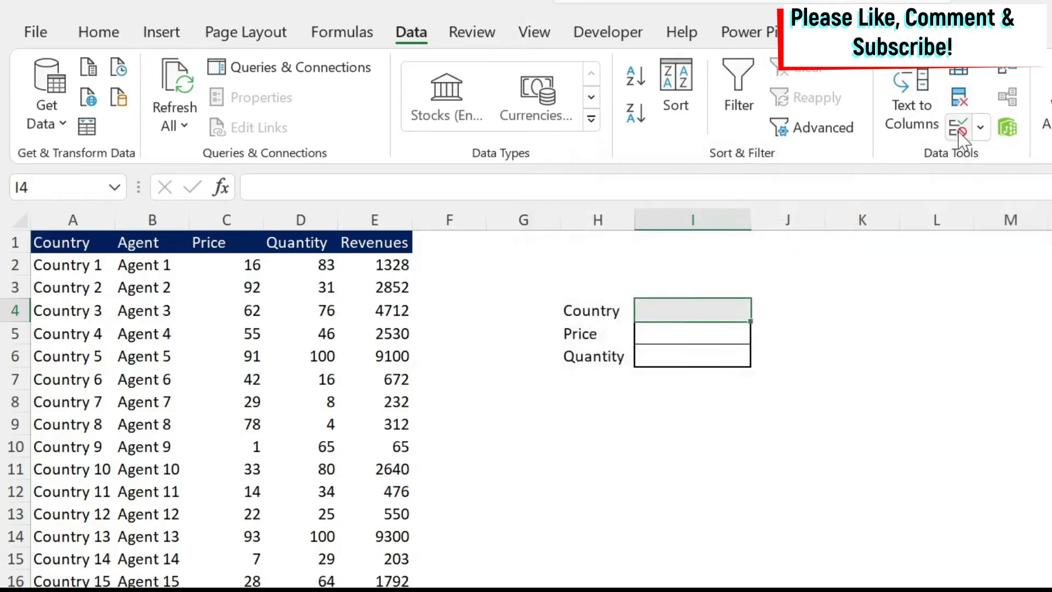
left_click(959, 126)
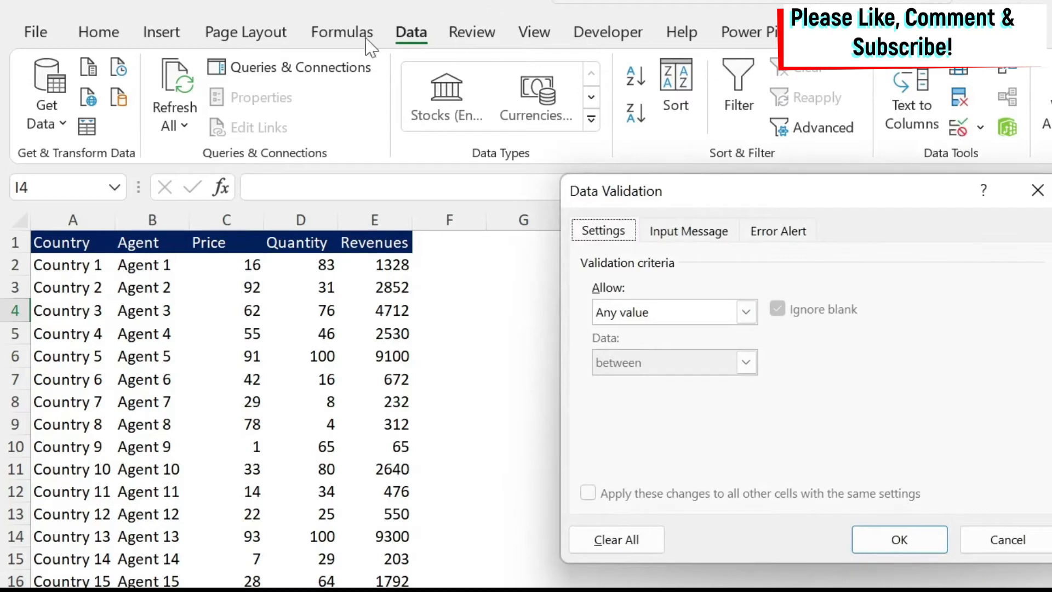
left_click(745, 311)
type("=$A$2:$A$16")
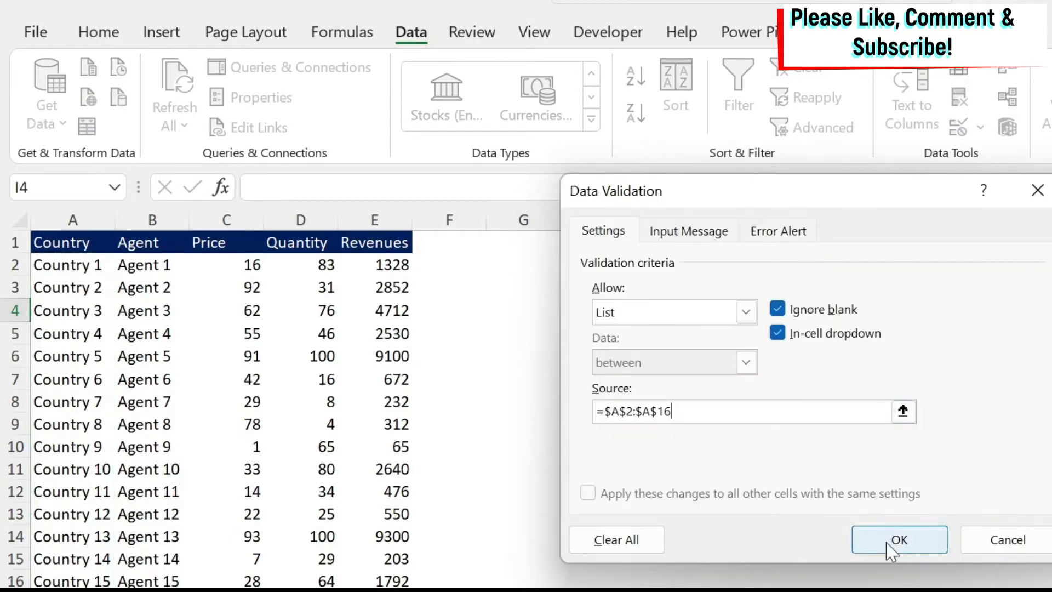
left_click(899, 539)
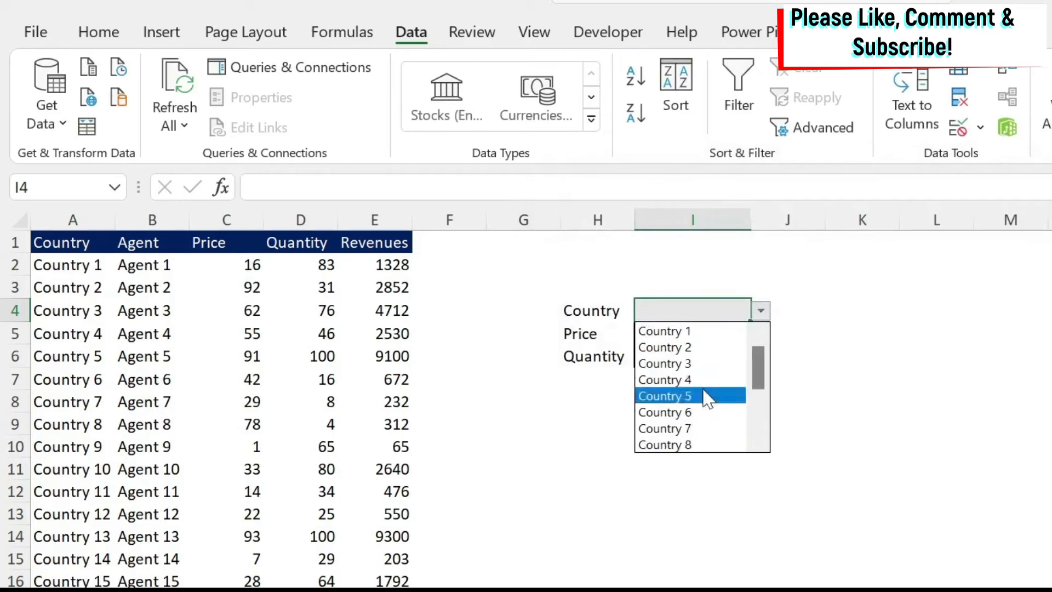
left_click(664, 380)
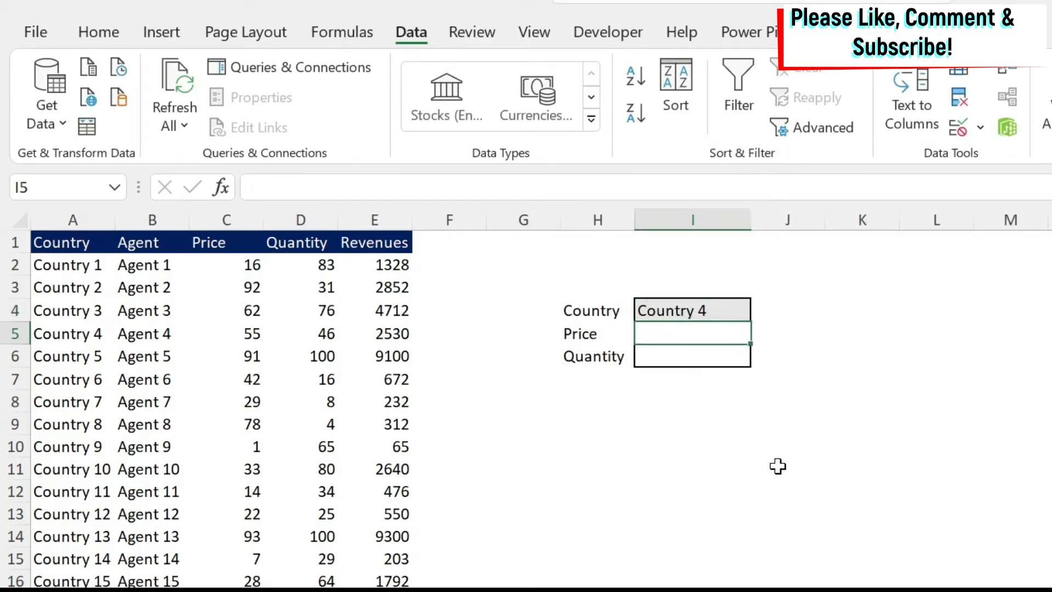
Begin =VLOOKUP(I4,A1:C16 in Price cell I5
type("=")
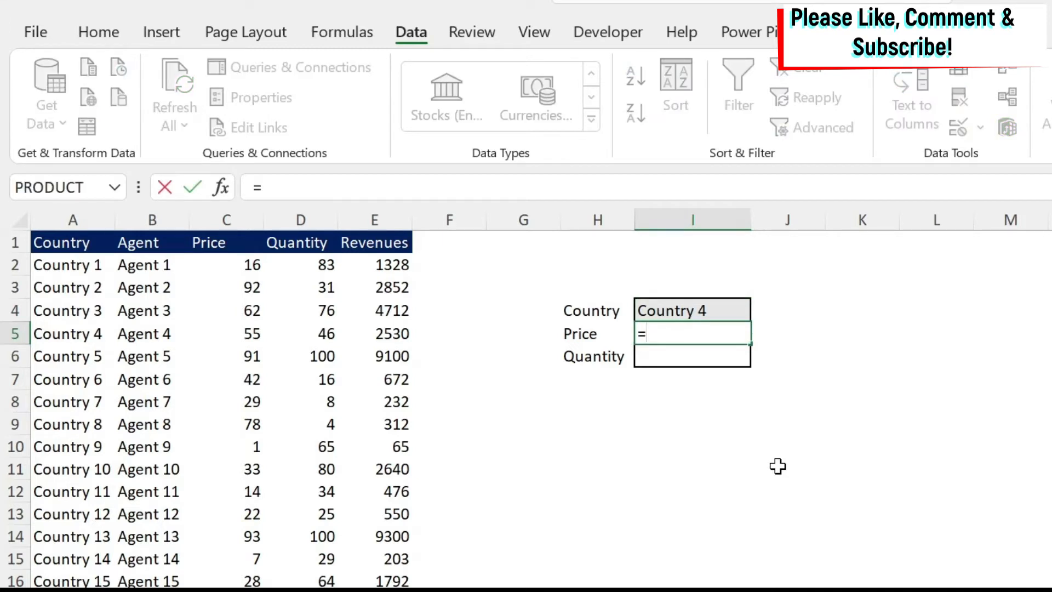
type("vlookup")
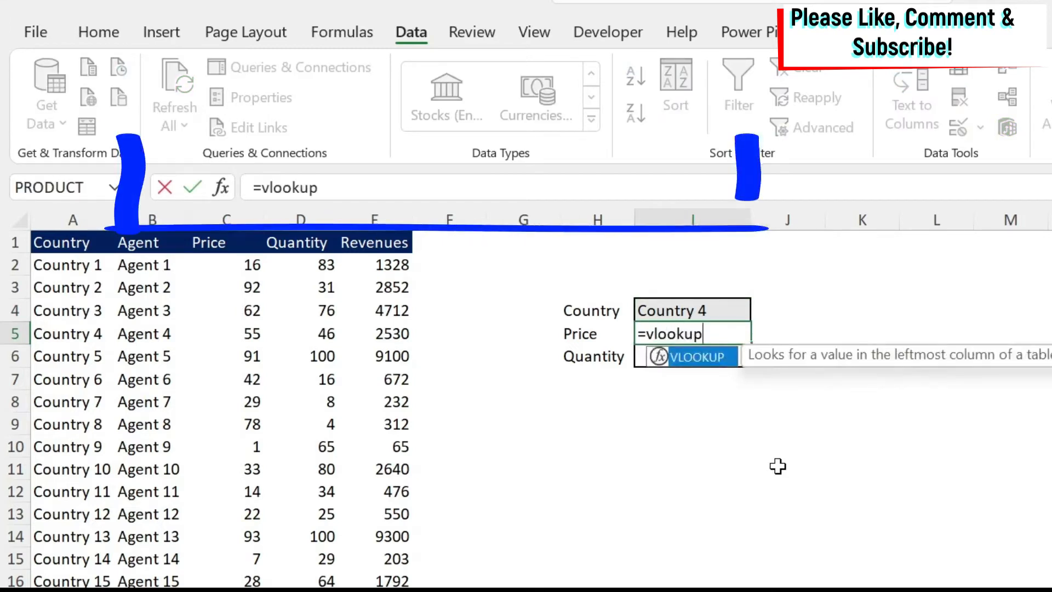
type("(")
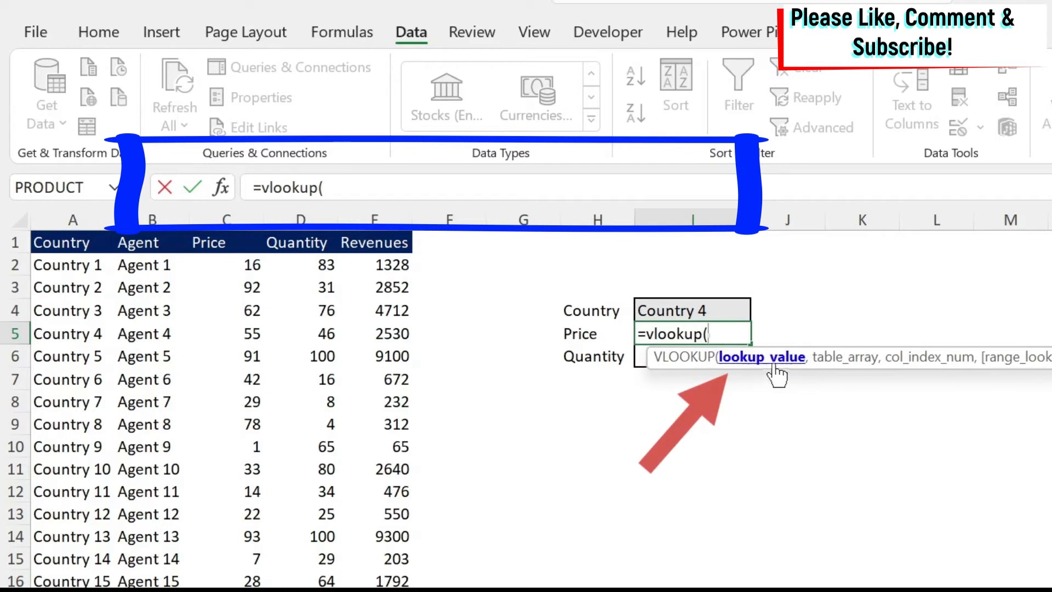
left_click(692, 310)
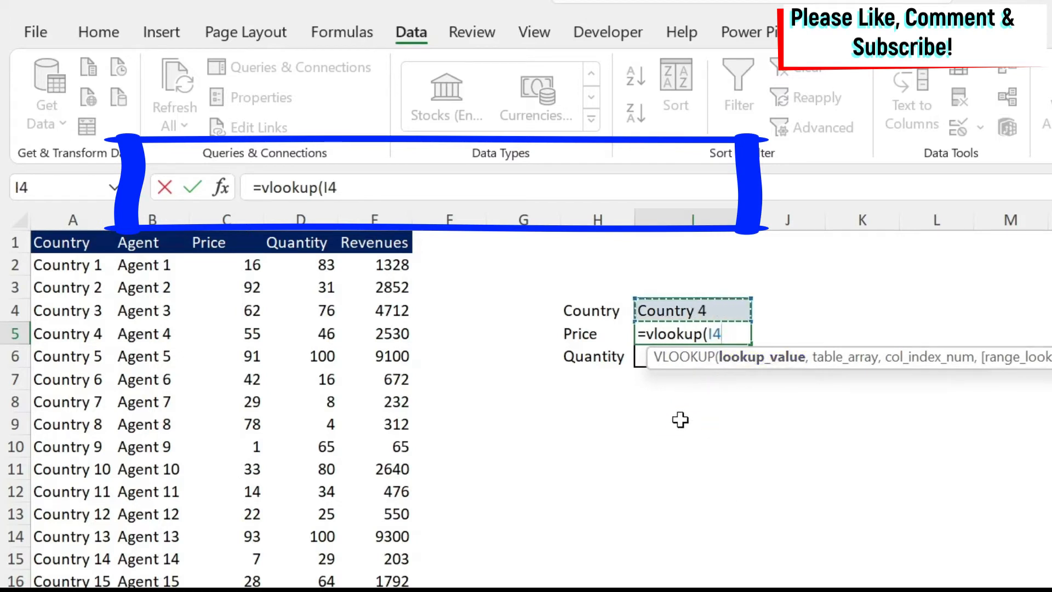
mouse_move(354, 176)
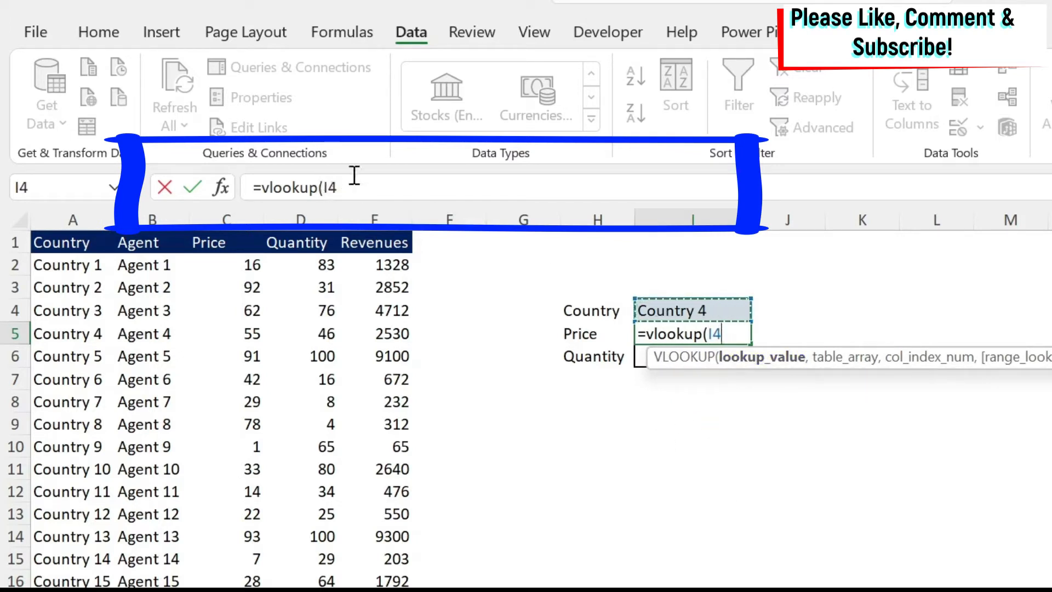
mouse_move(738, 365)
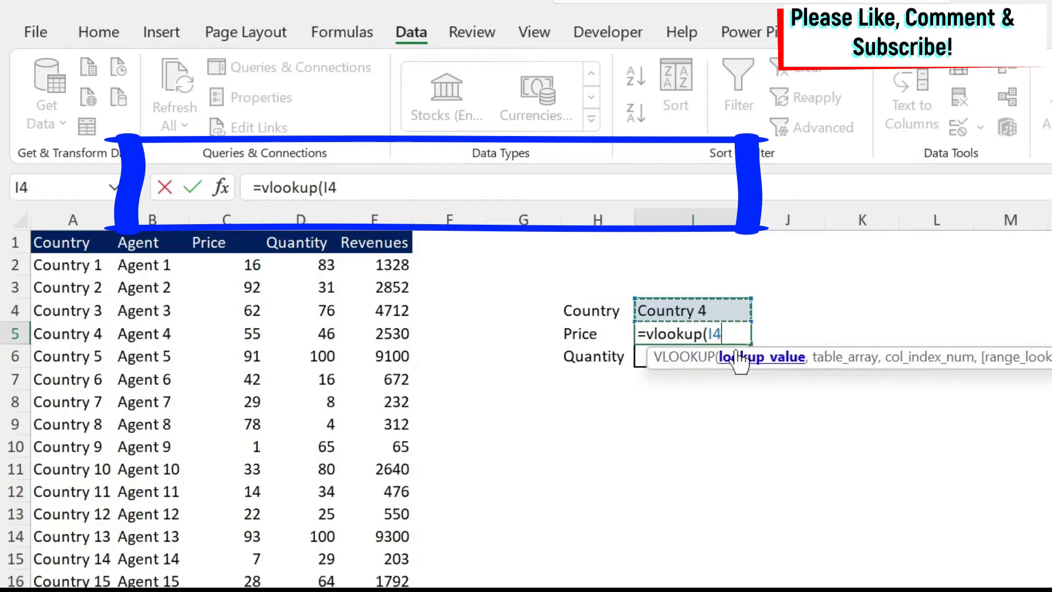
type(",")
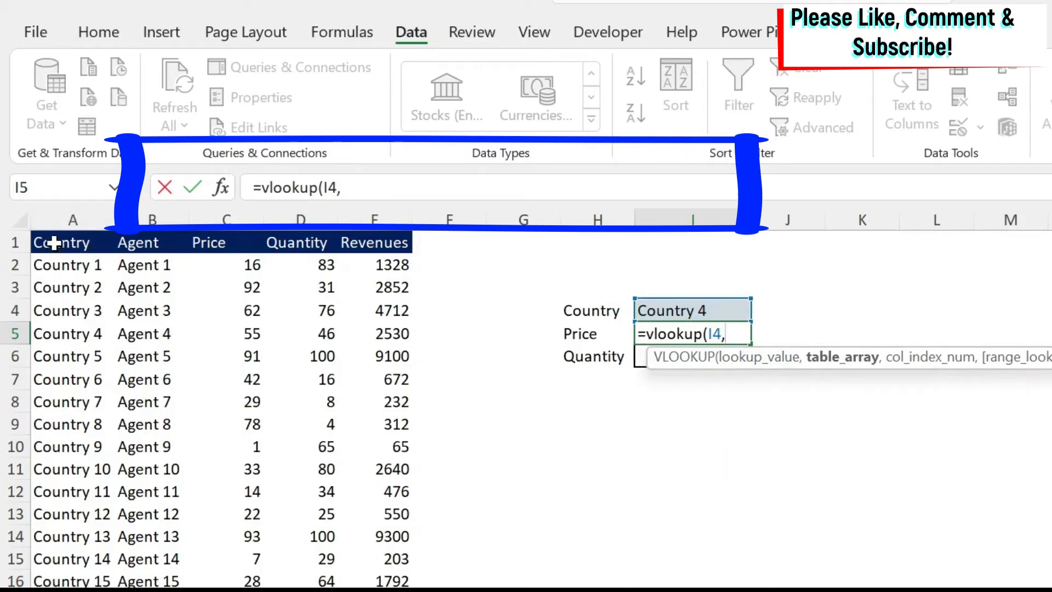
left_click_drag(72, 243, 152, 242)
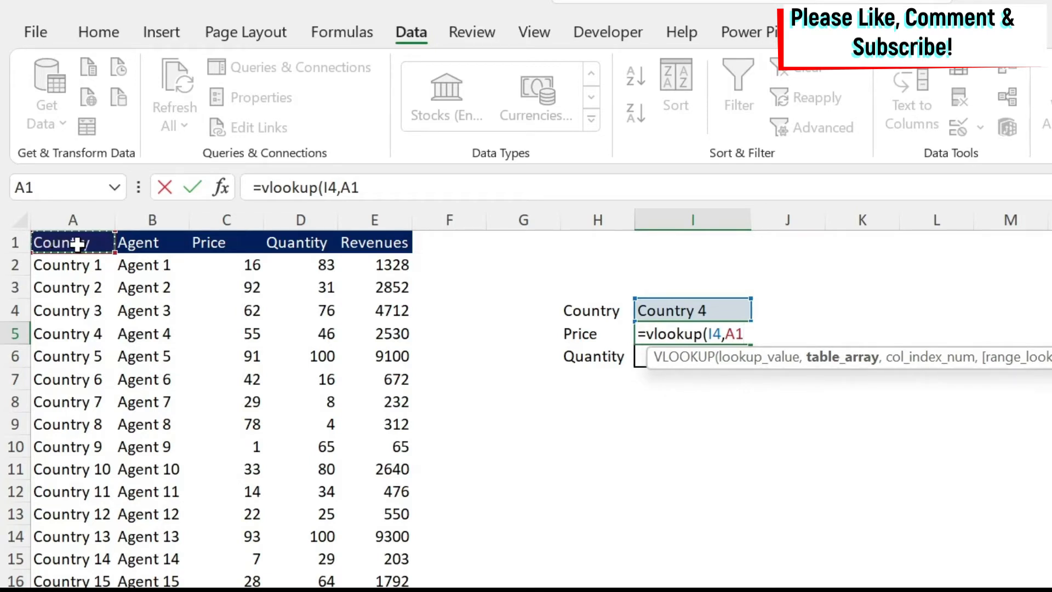
left_click_drag(72, 243, 152, 243)
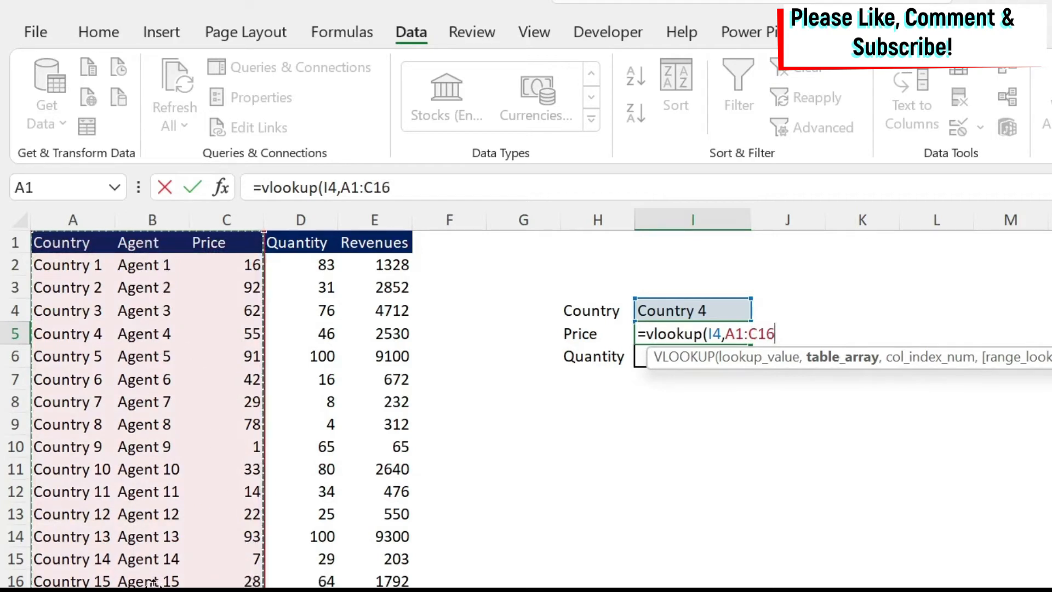
mouse_move(67, 242)
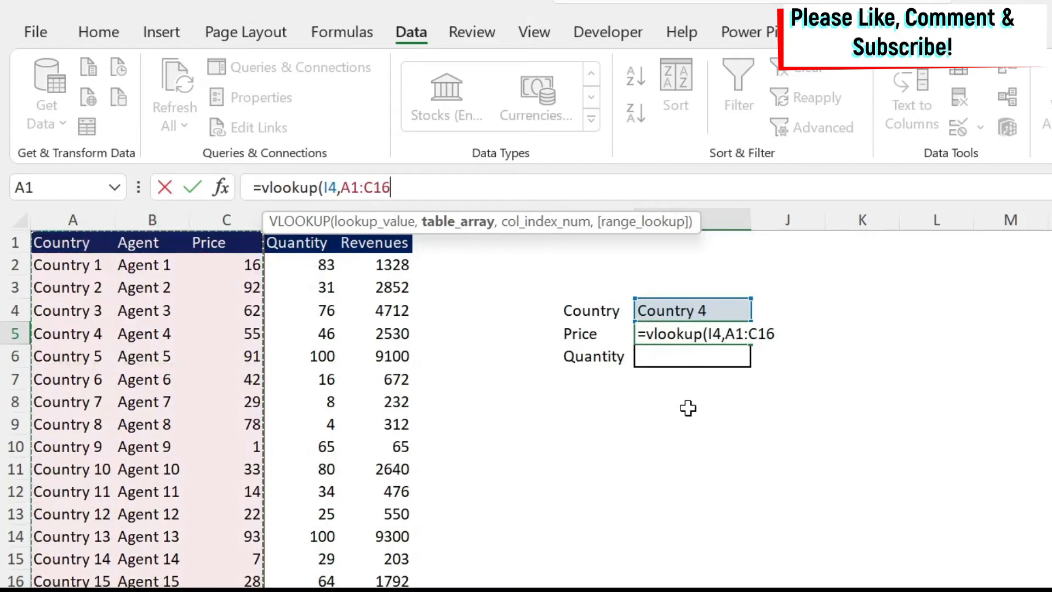
Add return column 3 to the Price VLOOKUP and start the match-type argument
type(",")
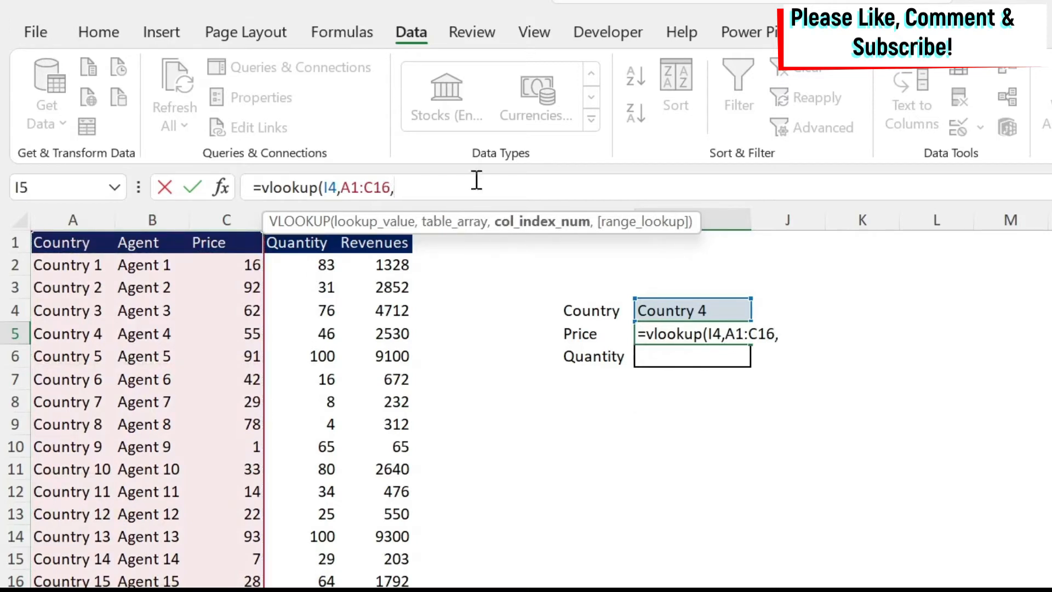
mouse_move(298, 494)
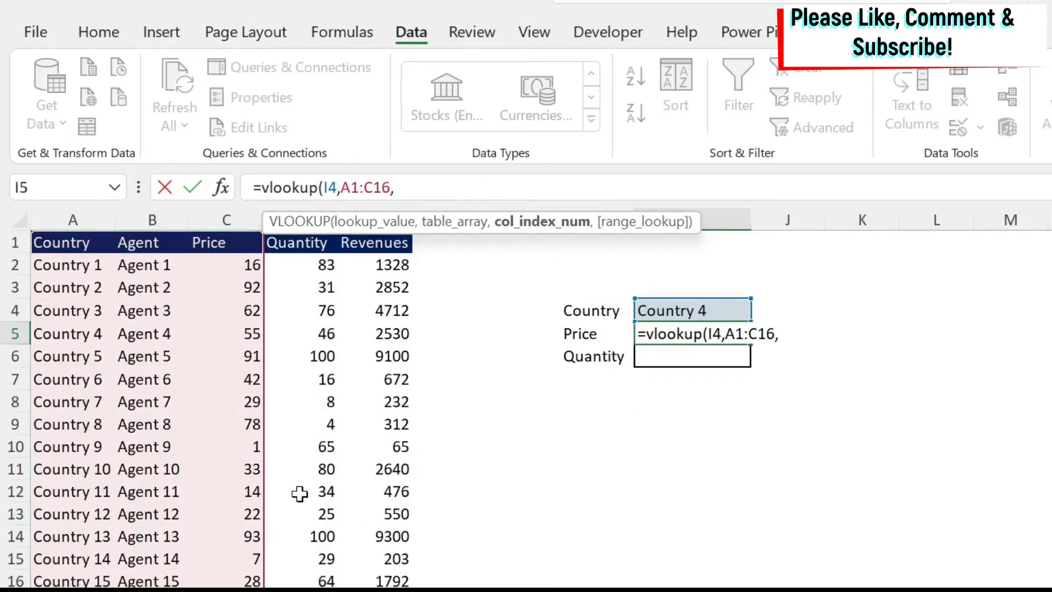
mouse_move(105, 407)
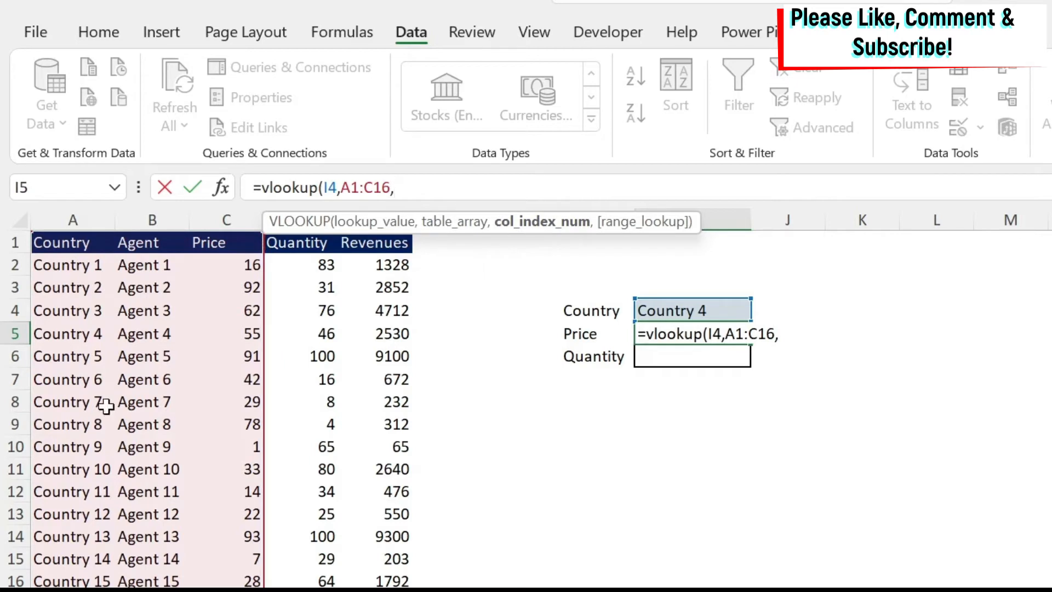
mouse_move(76, 421)
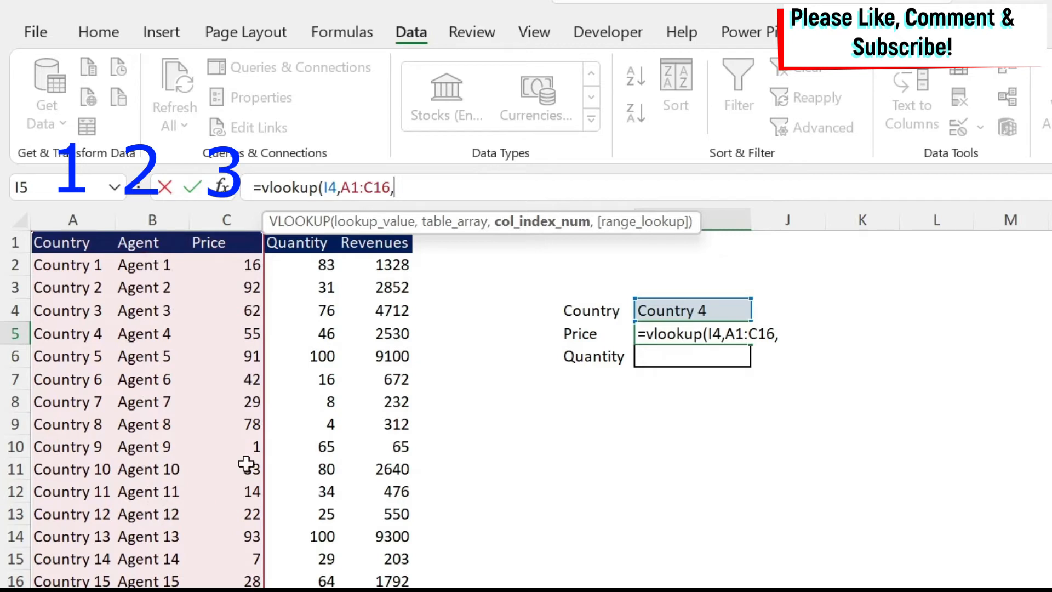
type("3")
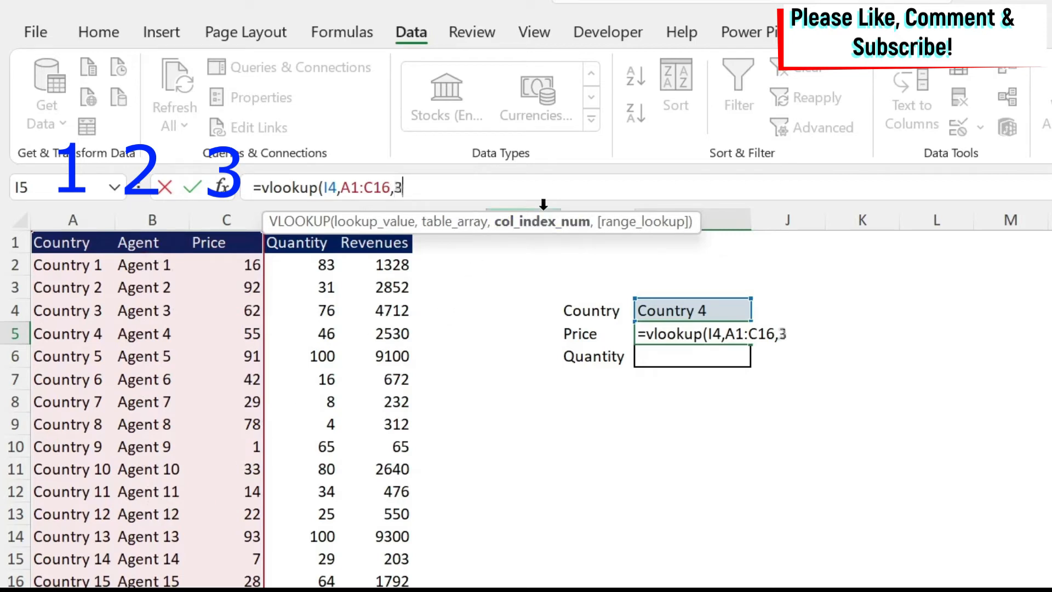
type(",")
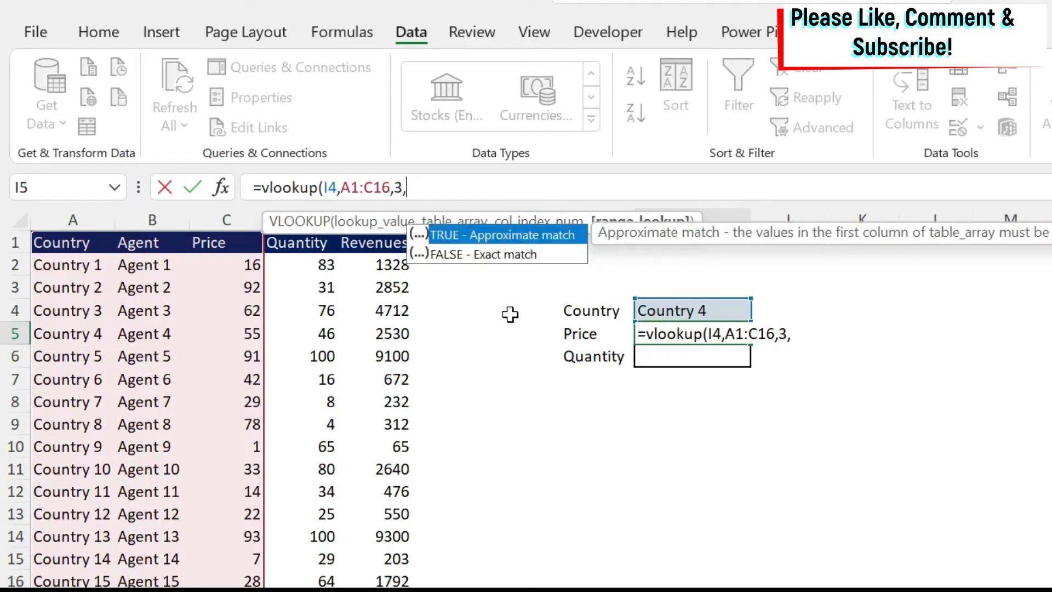
mouse_move(560, 253)
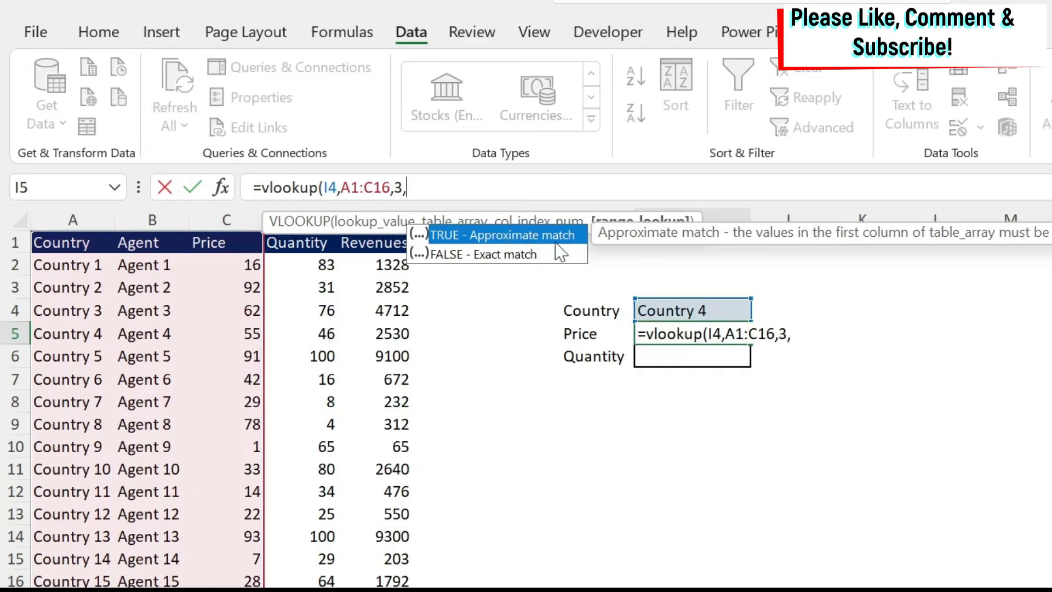
mouse_move(531, 264)
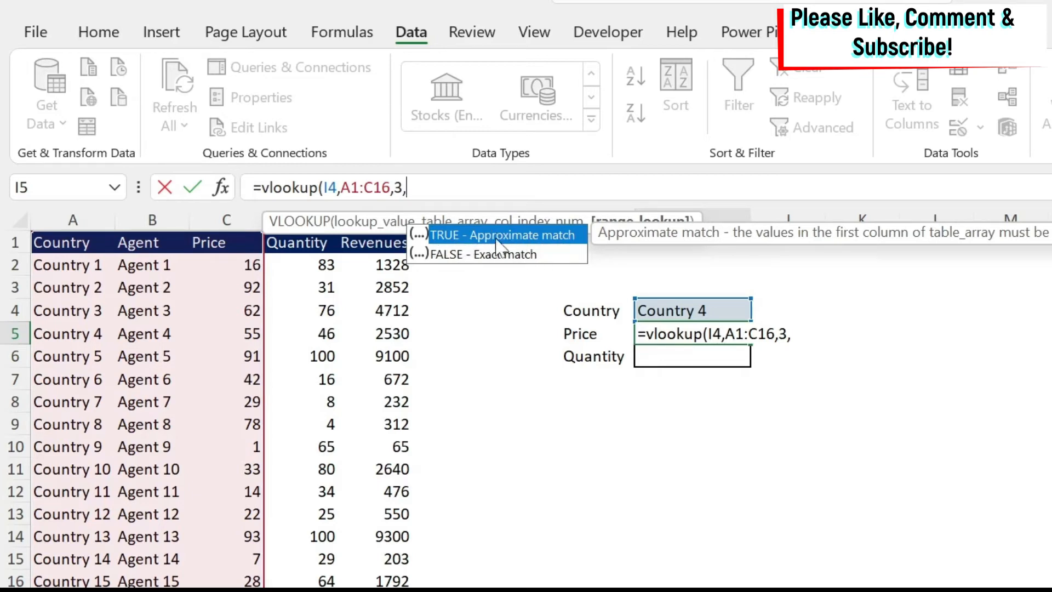
mouse_move(530, 260)
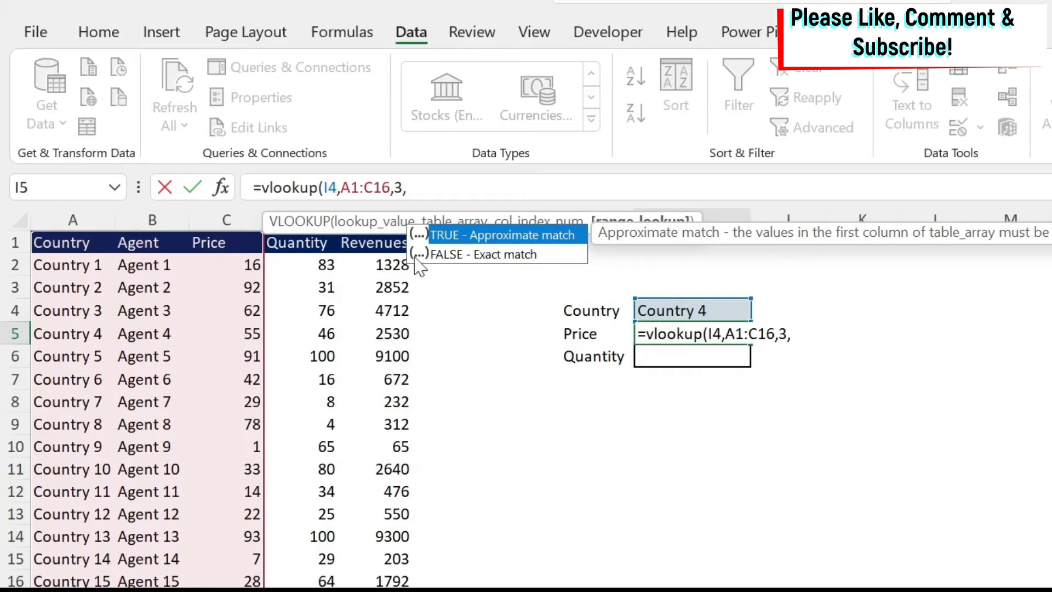
mouse_move(594, 278)
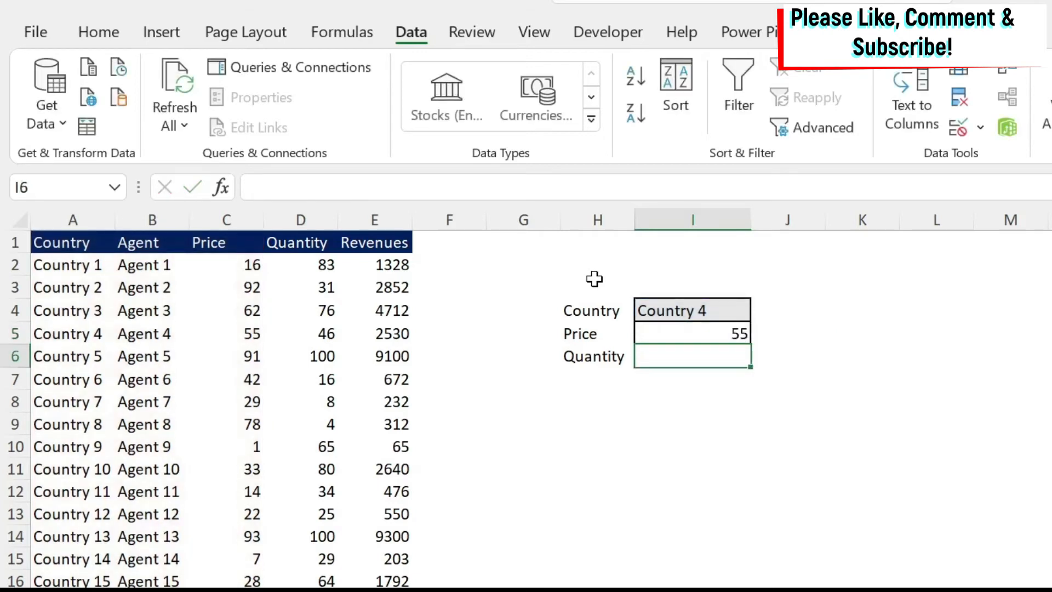
Verify Country 4's price in the table, switch Country to Country 5, then select I6
left_click(226, 334)
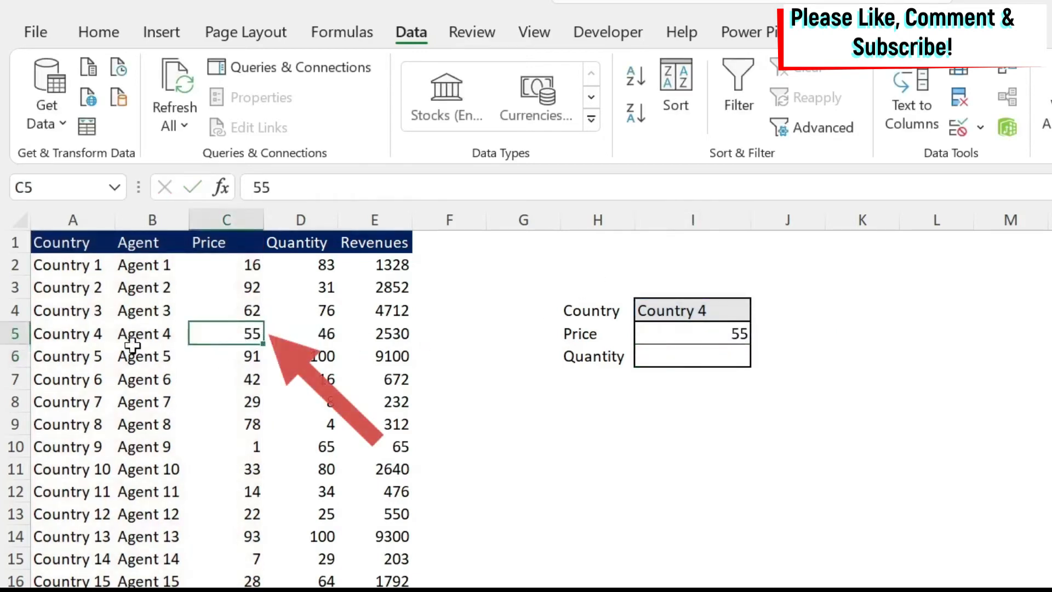
left_click(691, 310)
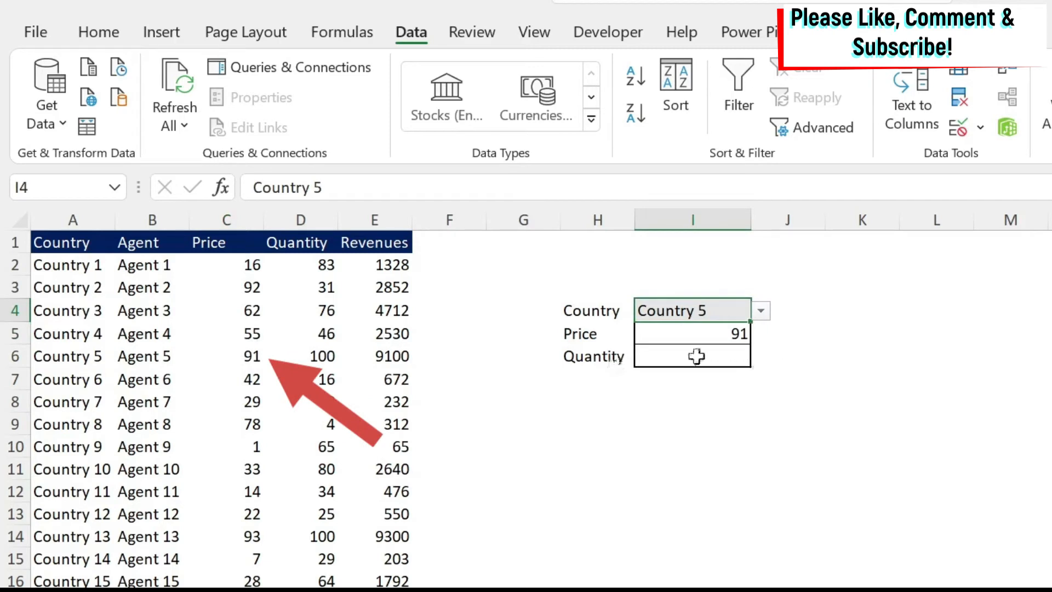
left_click(692, 356)
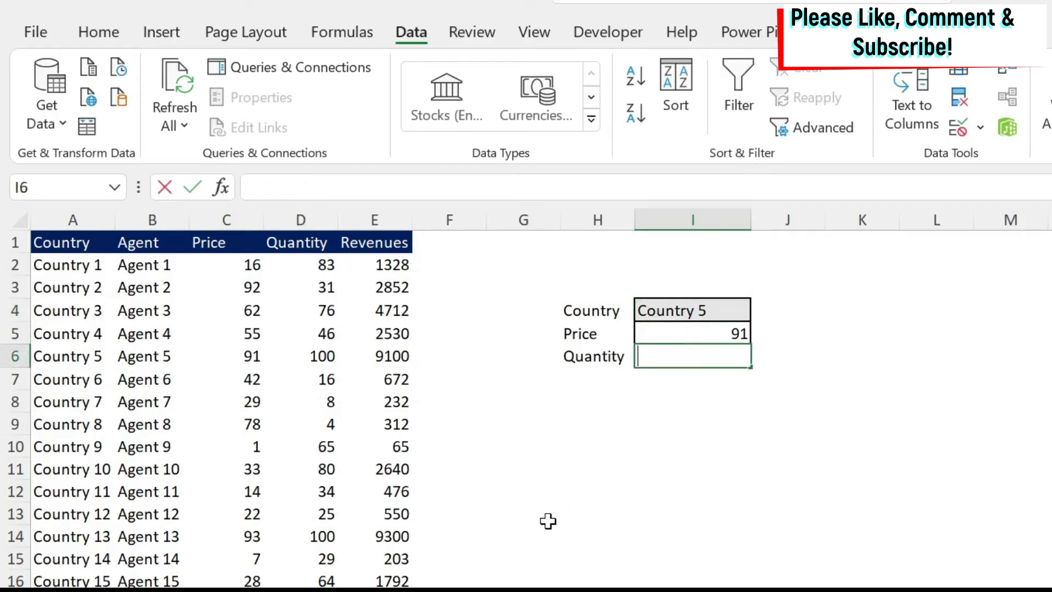
Enter =VLOOKUP(I4,A1:D16,4,FALSE) in Quantity cell I6, returning 100
type("=vloo")
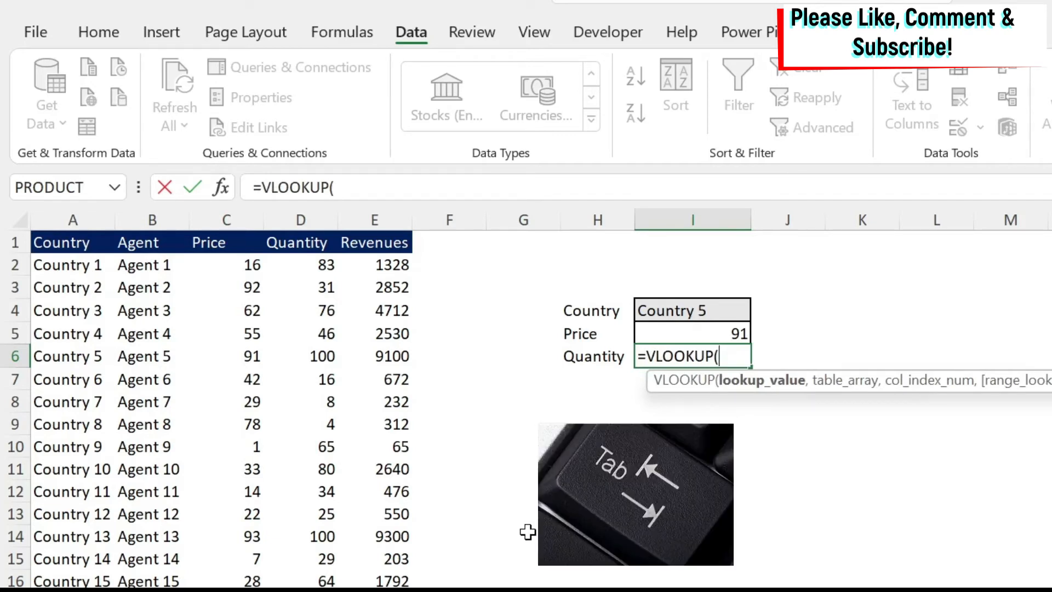
left_click(691, 310)
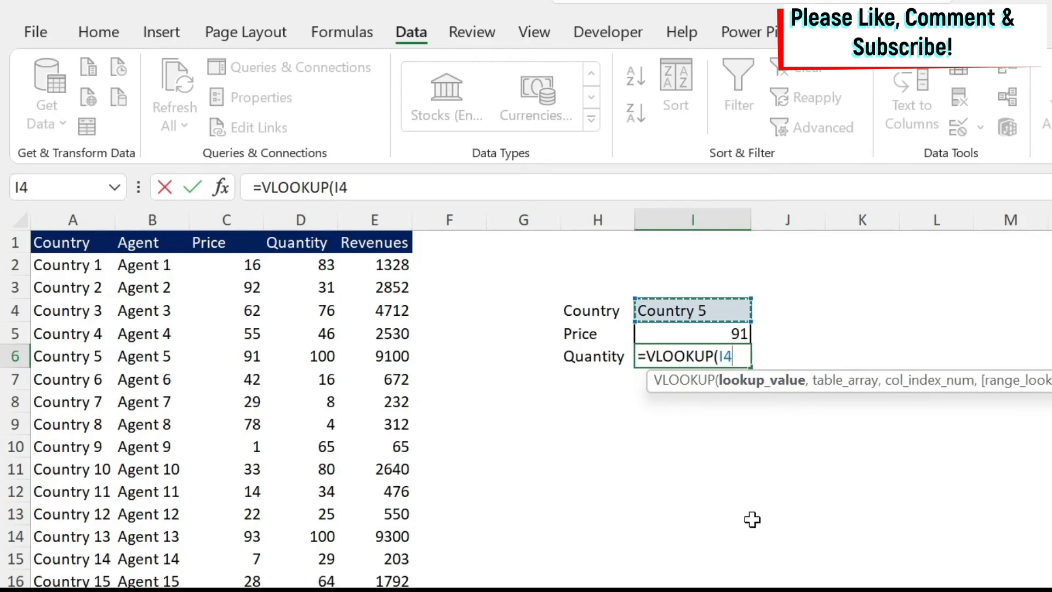
type(",")
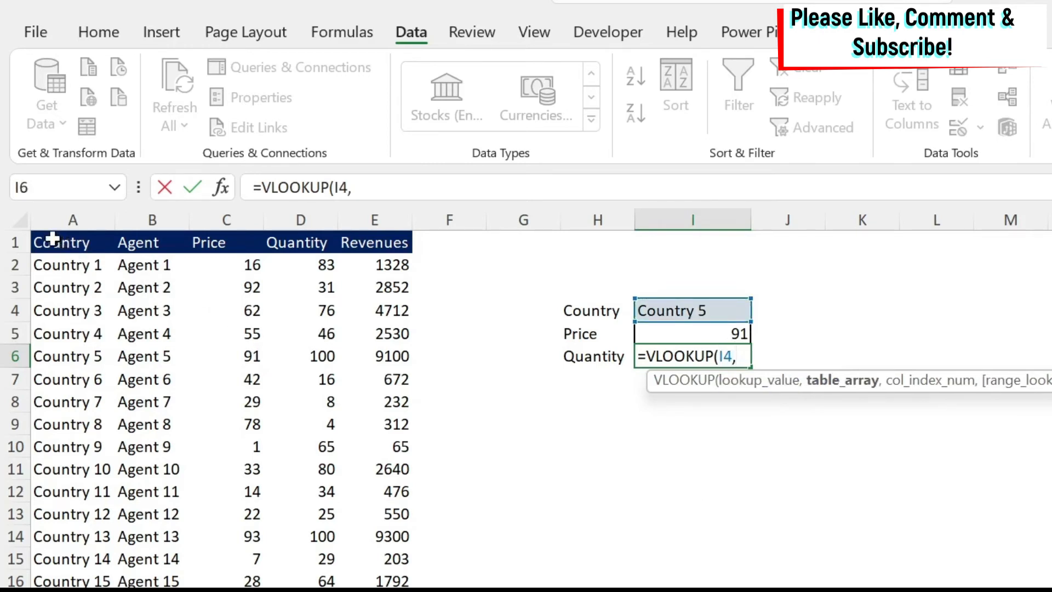
left_click_drag(63, 242, 301, 242)
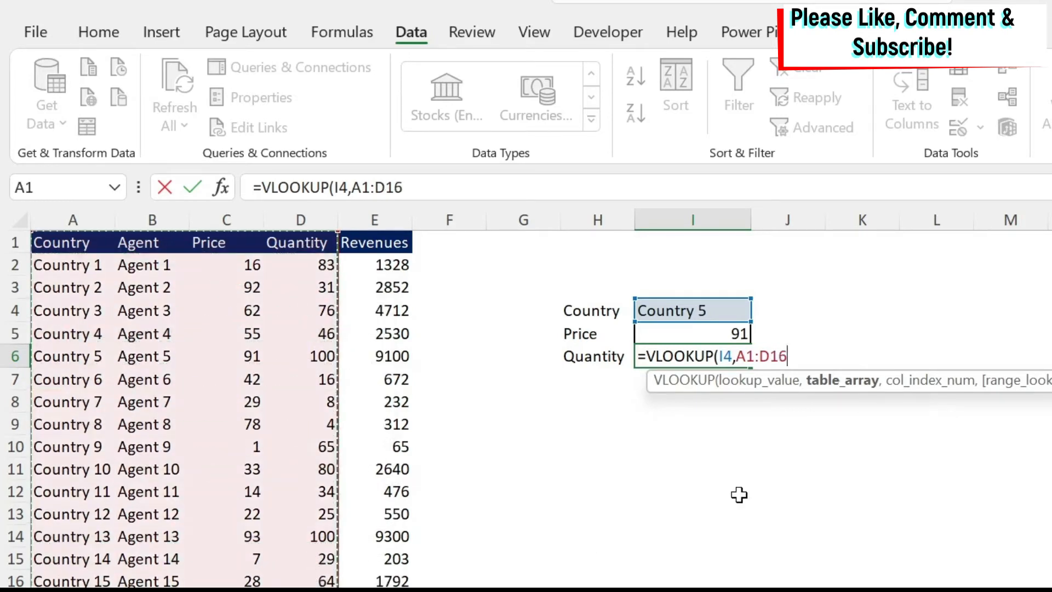
type(",")
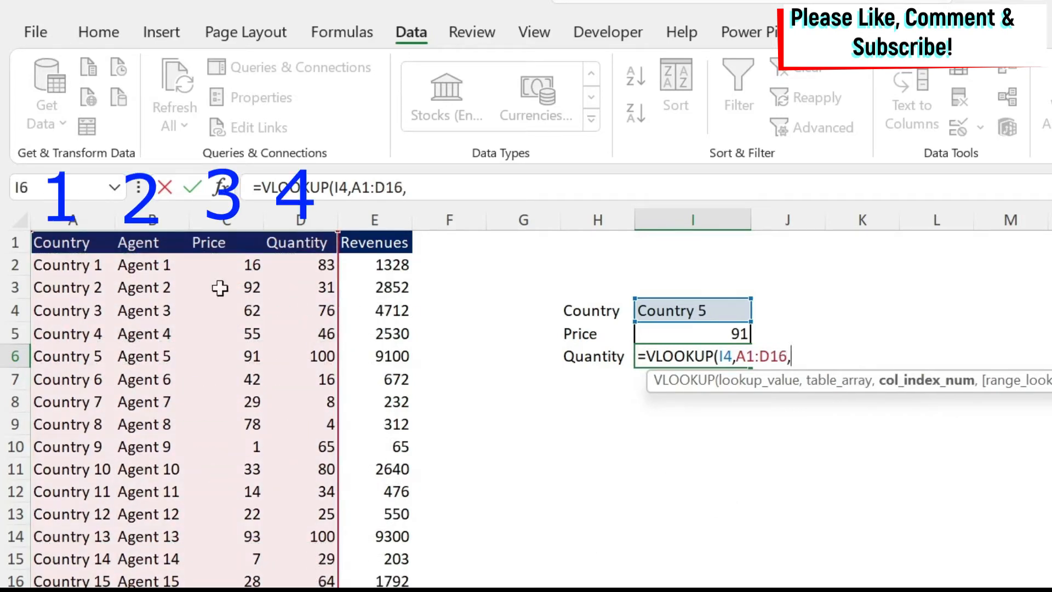
mouse_move(328, 251)
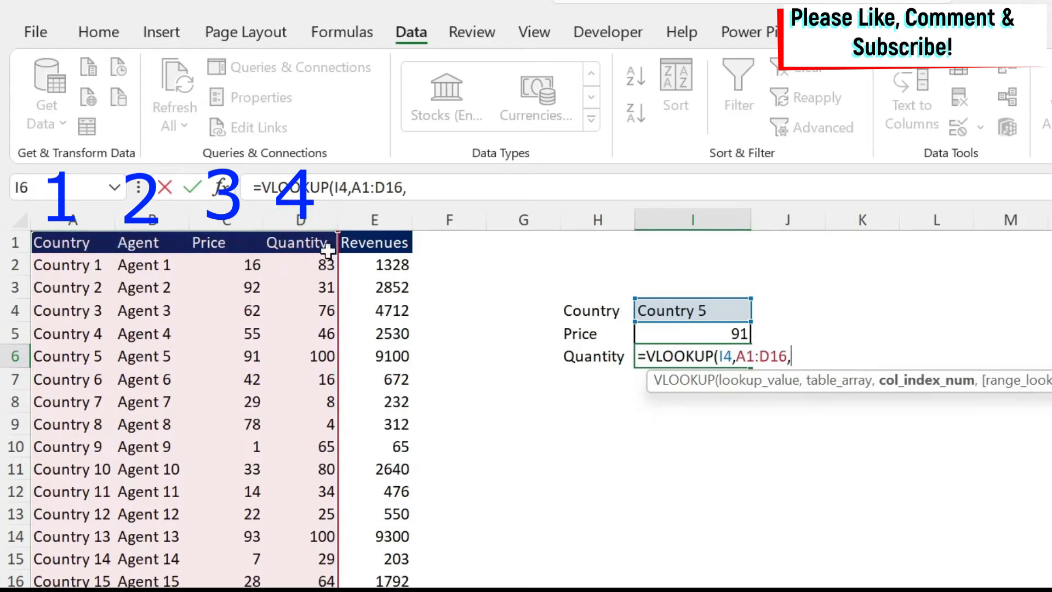
type("4")
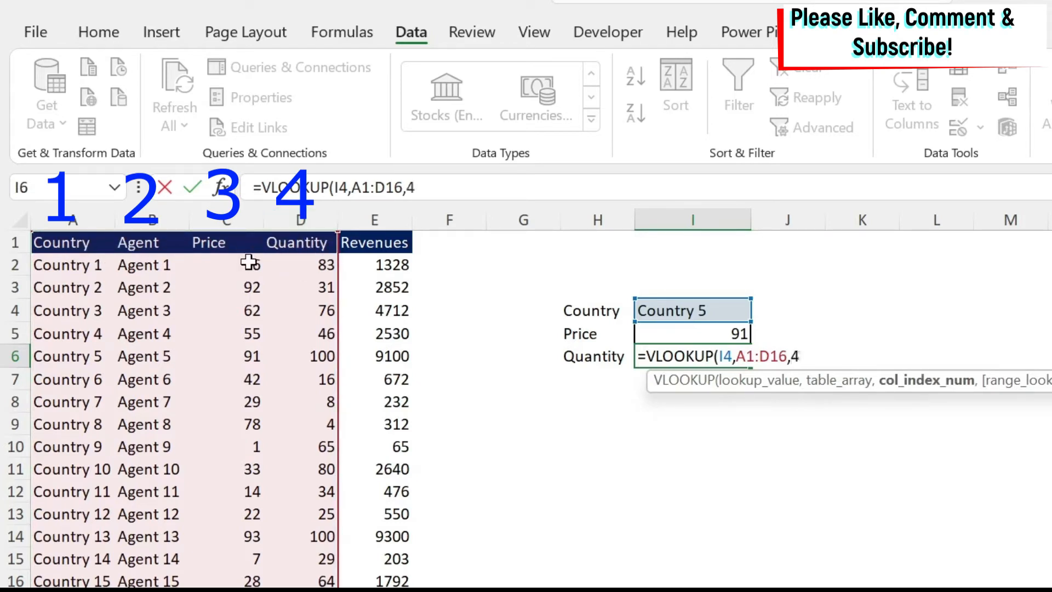
type(",false")
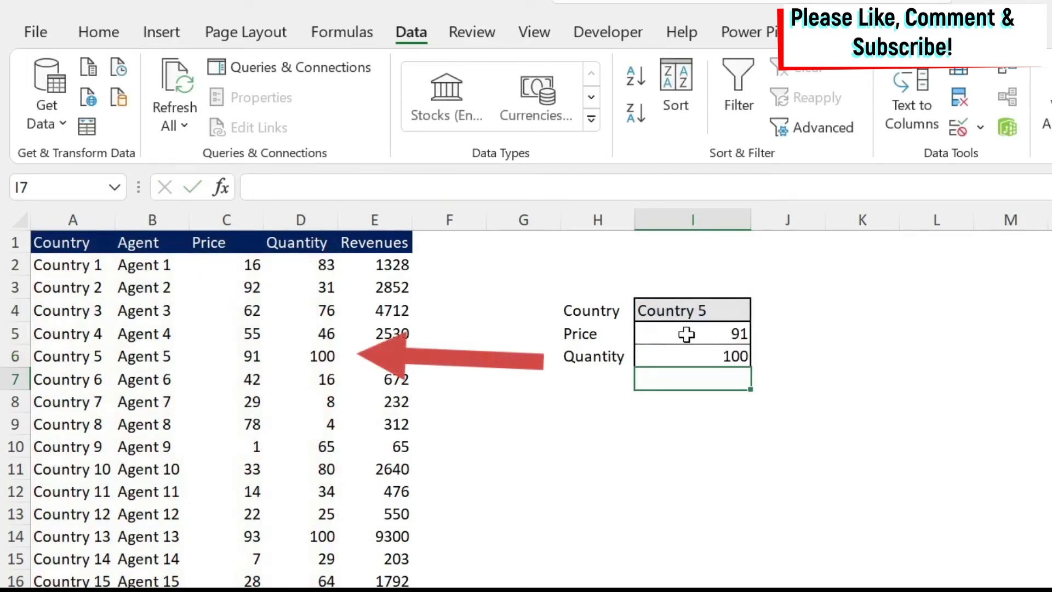
Compare the Price formula with Country 5's table row, then delete it from I5
left_click(691, 334)
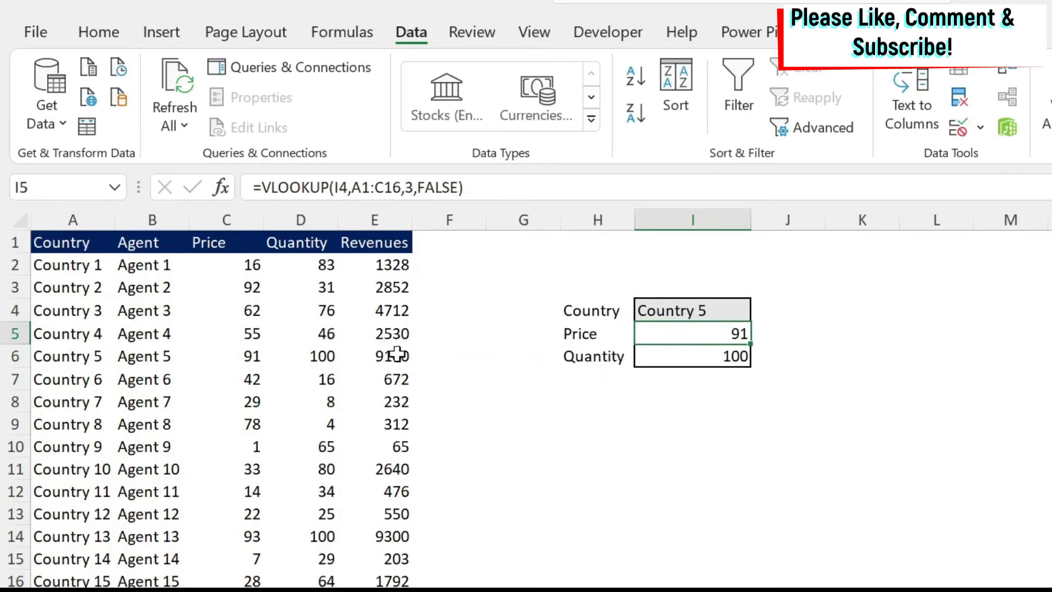
left_click(374, 355)
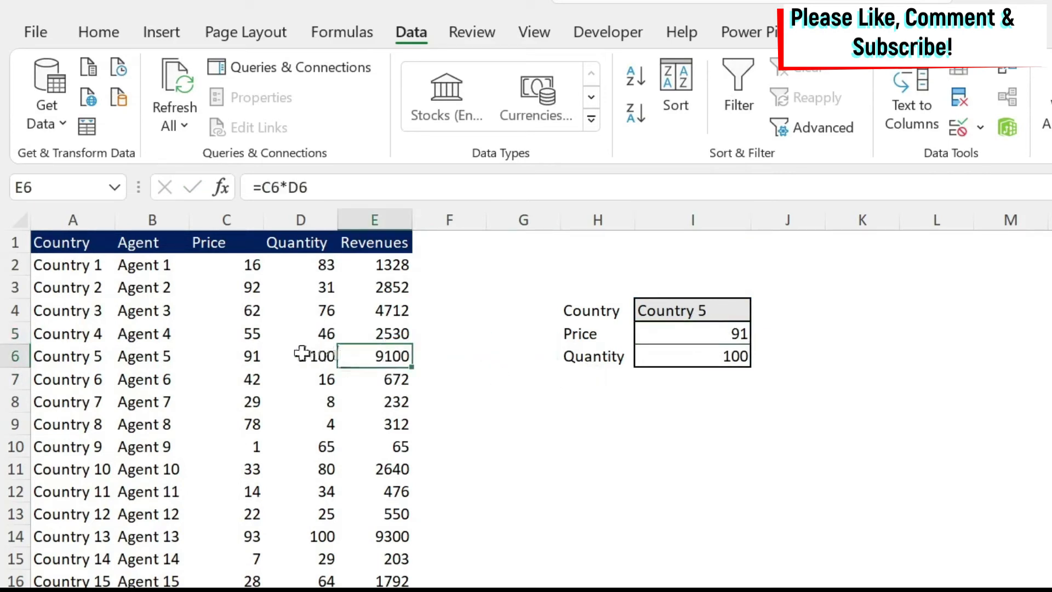
left_click(692, 334)
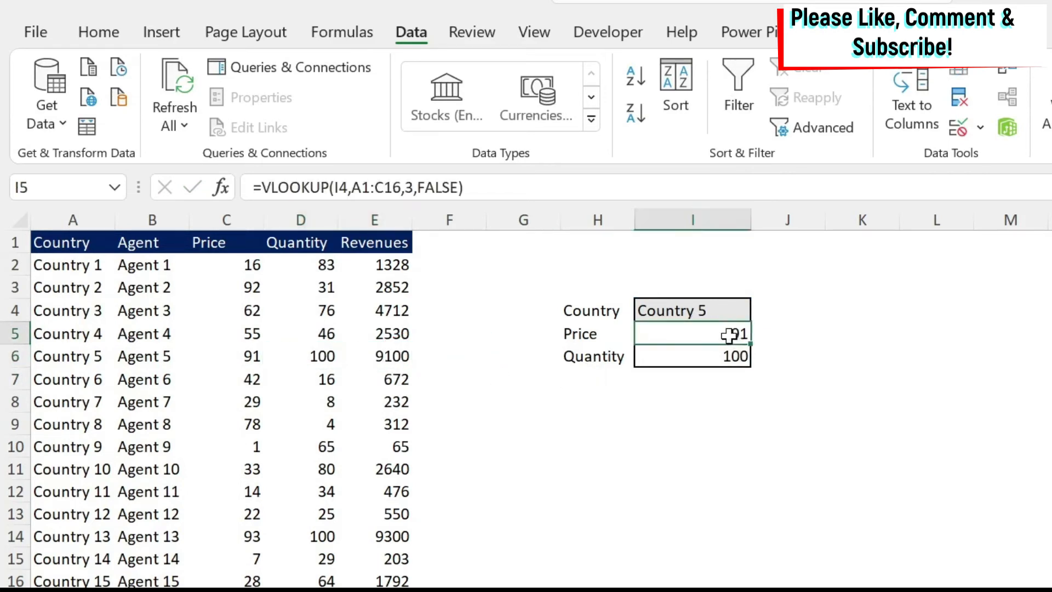
key("Delete")
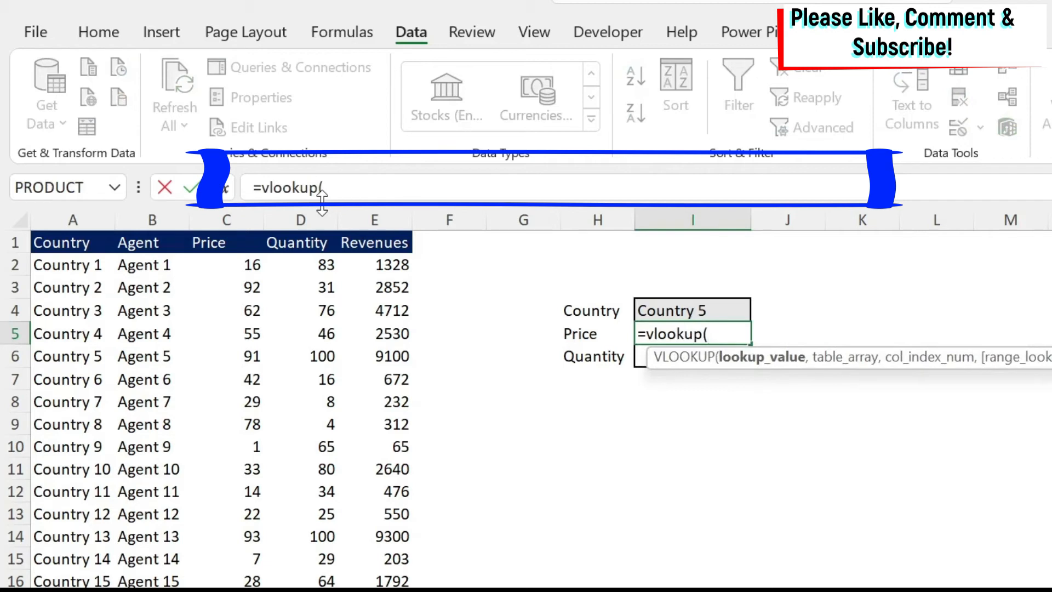
Look up Country 5's column 5 Revenues with an exact-match VLOOKUP in I5
left_click(692, 310)
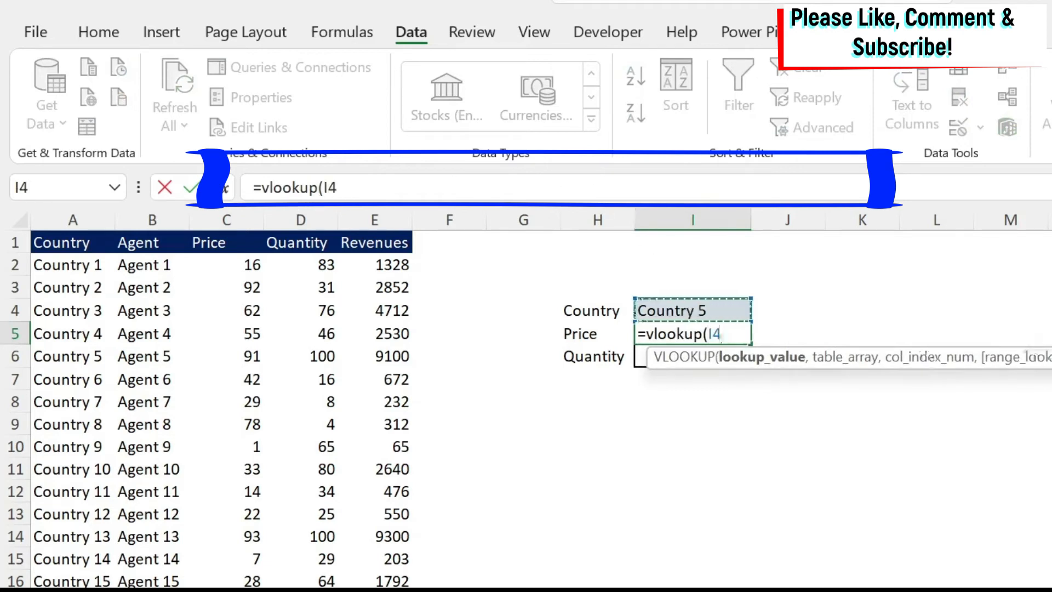
type(",A1:E16")
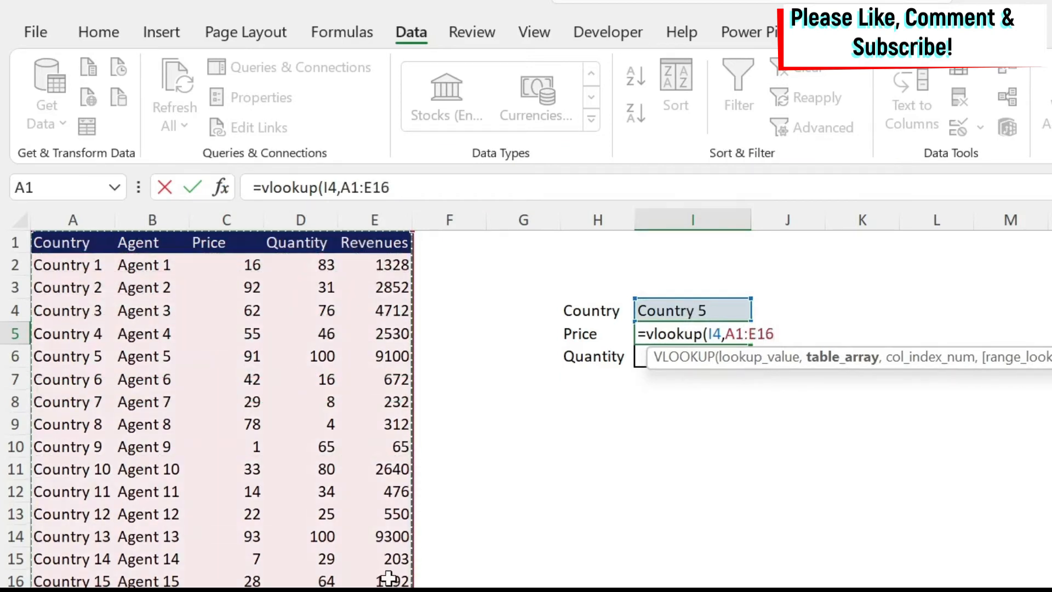
type(",")
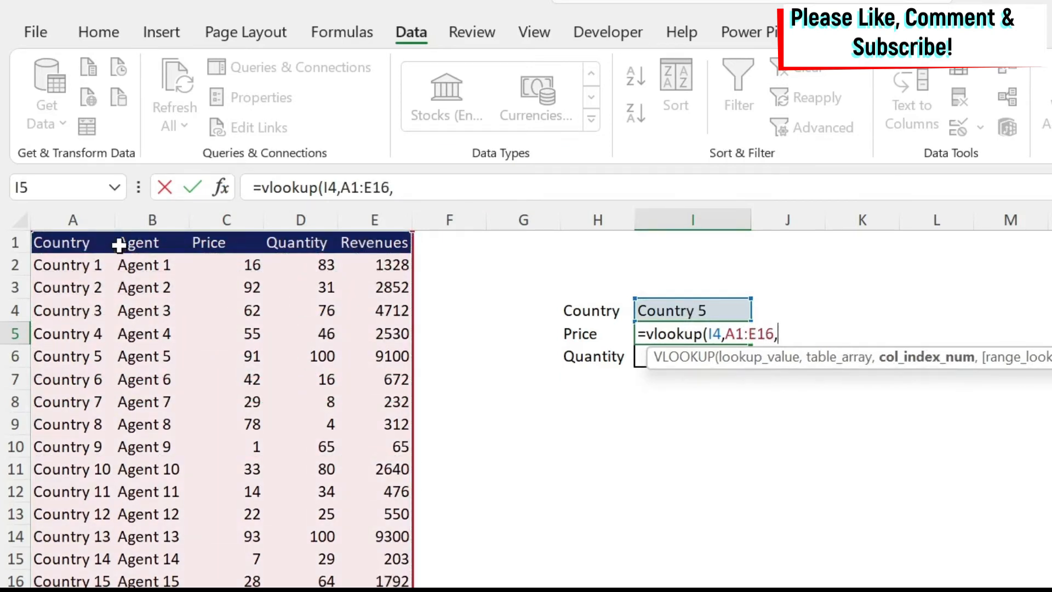
type("5")
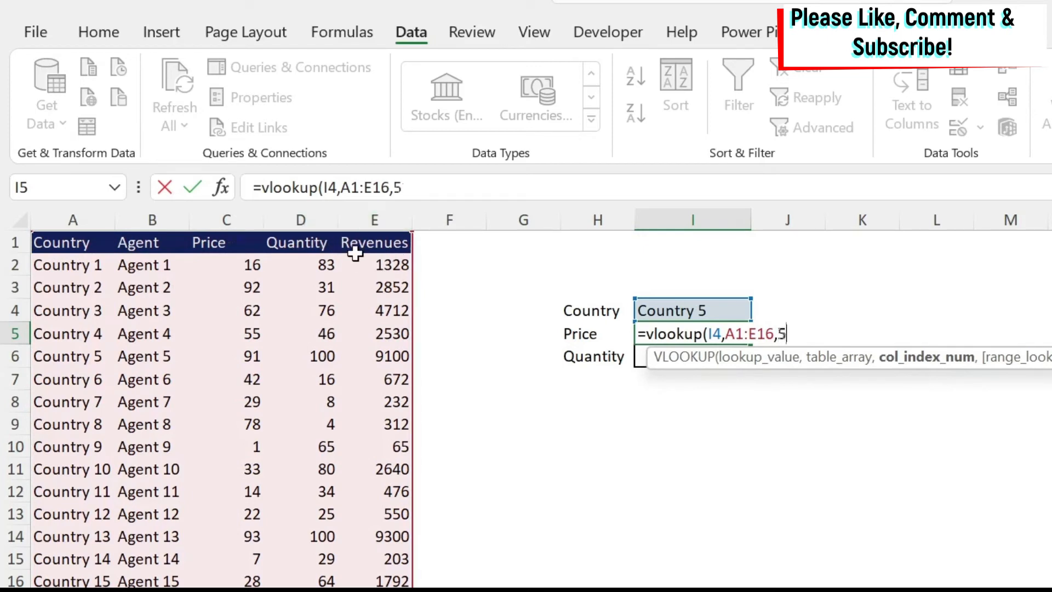
type(",f")
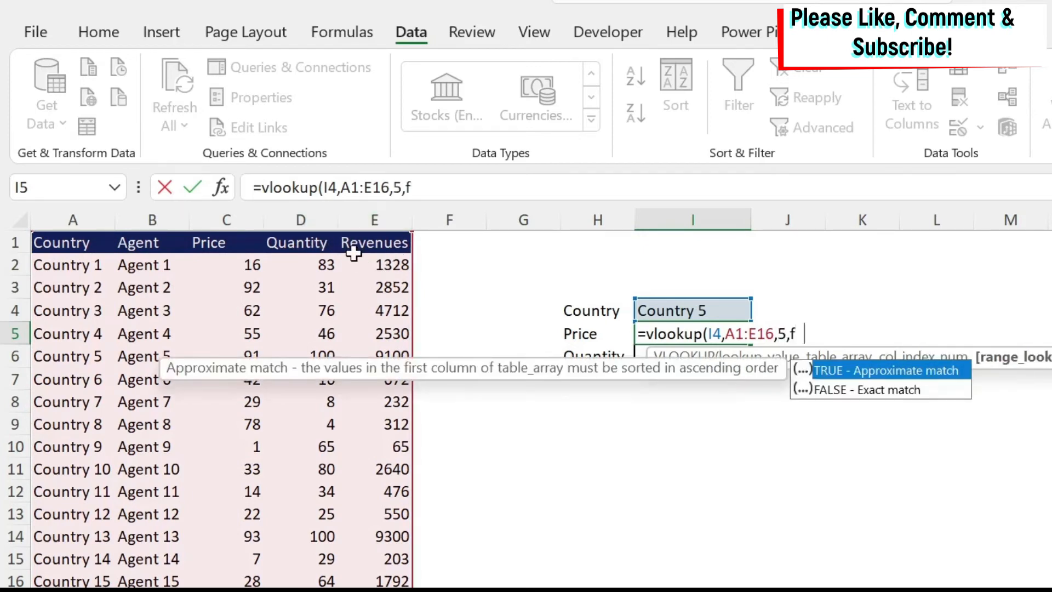
key("Return")
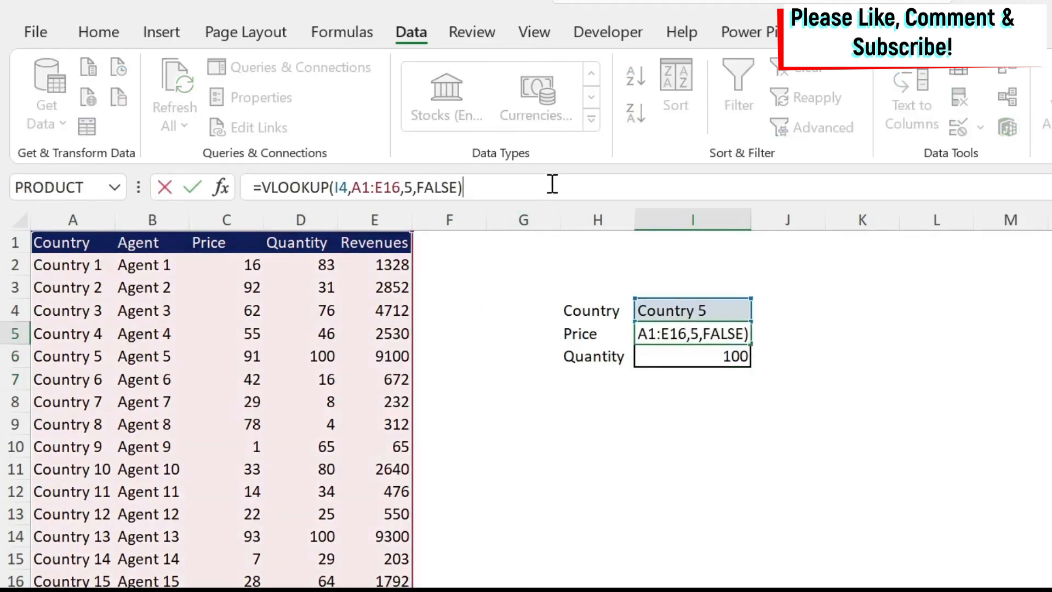
Divide the Revenues by a second VLOOKUP on column 4, giving a price of 91
type("/vlo")
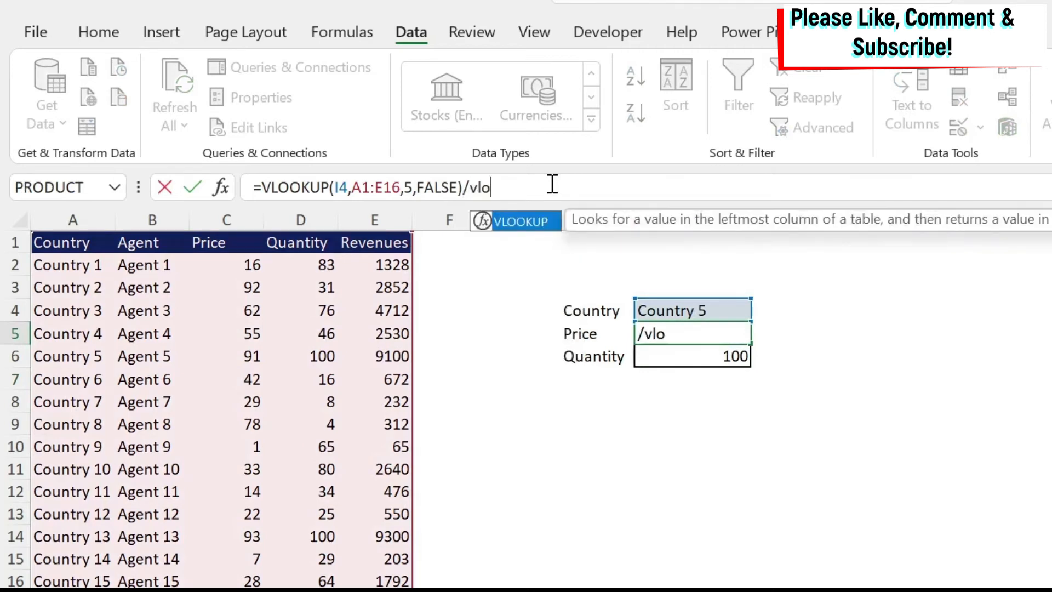
type("okup(I4,A1:E16")
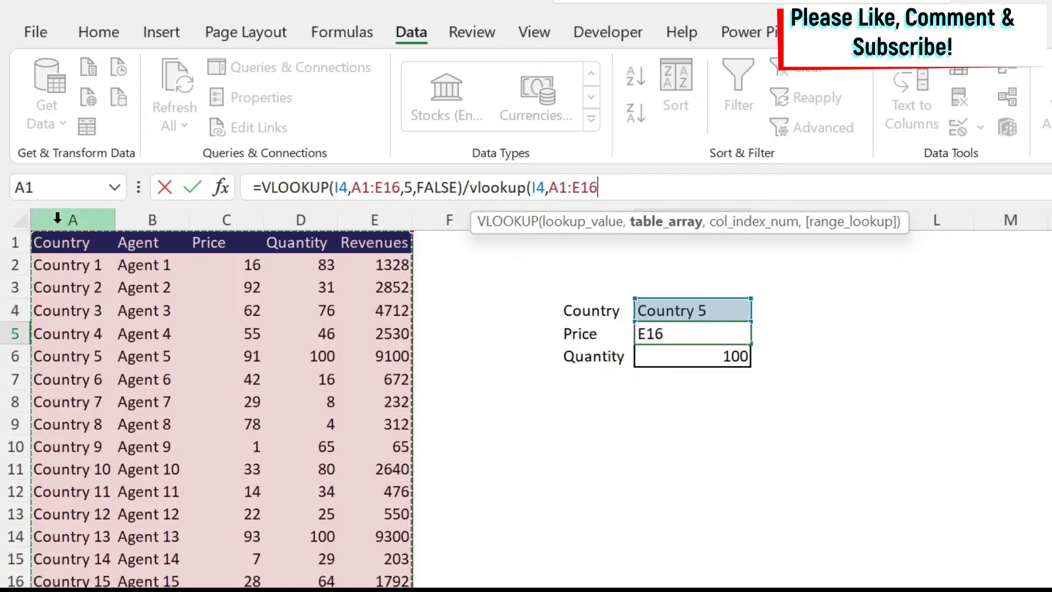
mouse_move(73, 242)
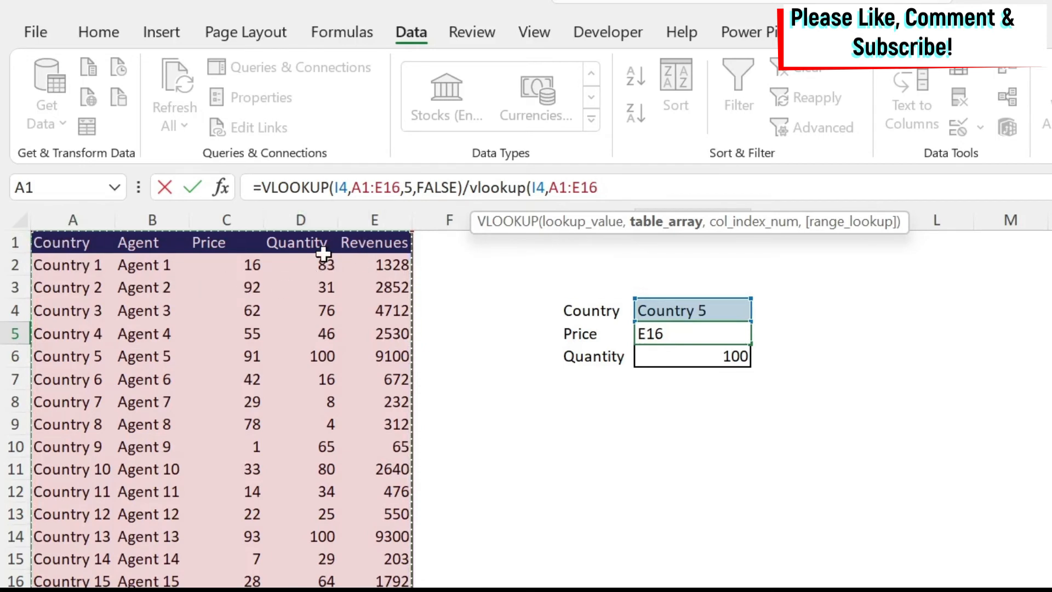
mouse_move(473, 309)
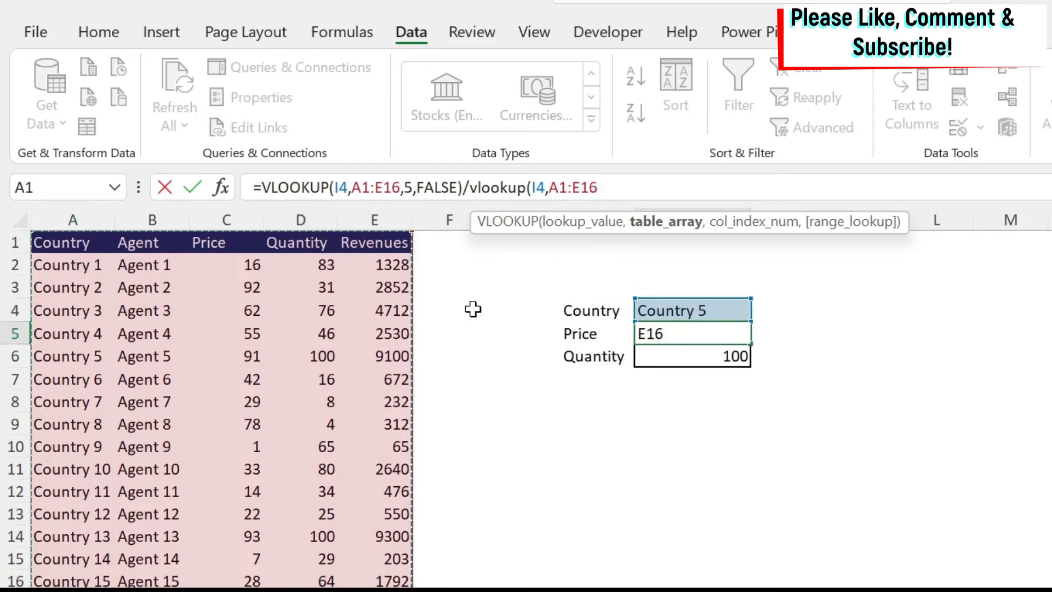
type(",")
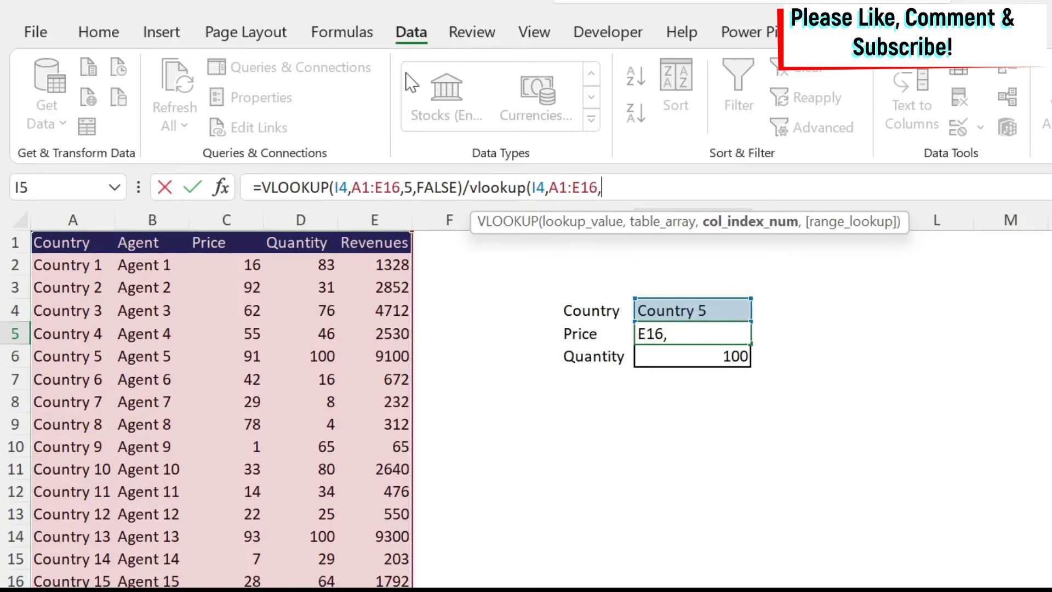
type("4")
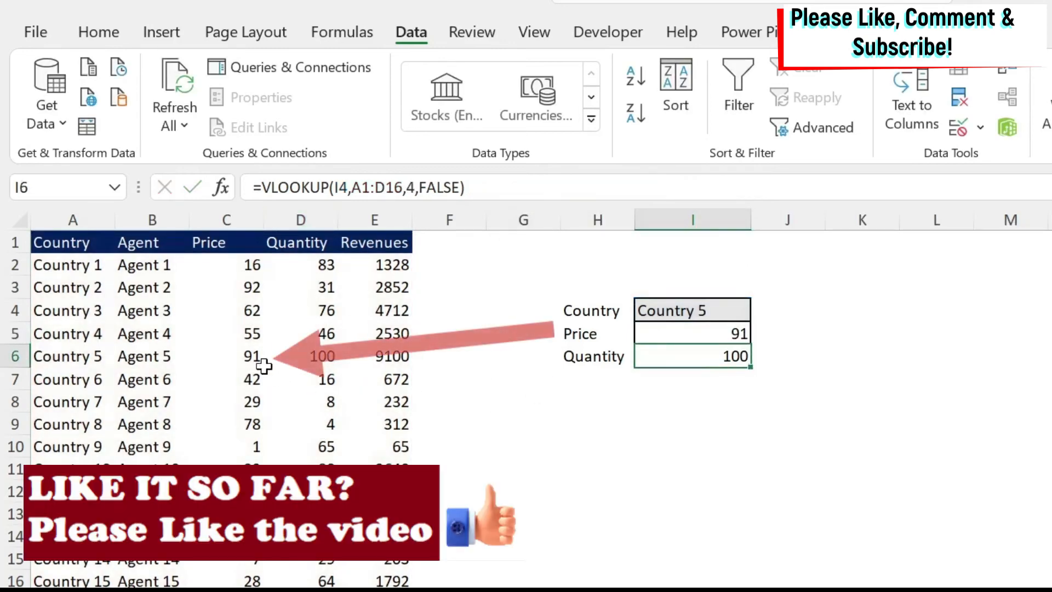
Switch to the Hlookup sheet with the horizontal sales table
left_click(226, 356)
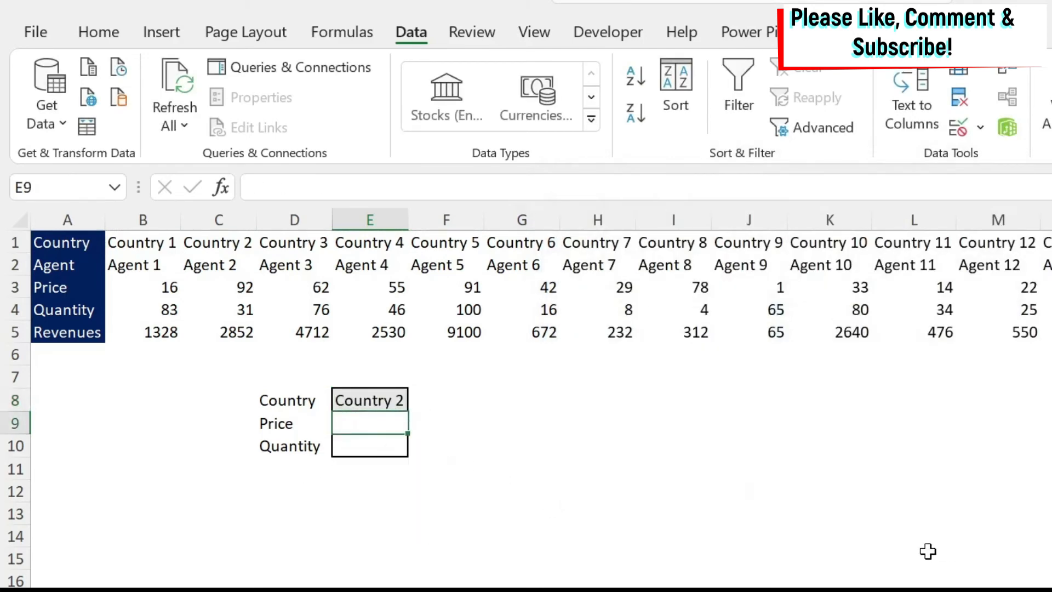
Enter =HLOOKUP(E8,B1:P5,3,FALSE) in E9 and confirm 92 against C3
type("=h")
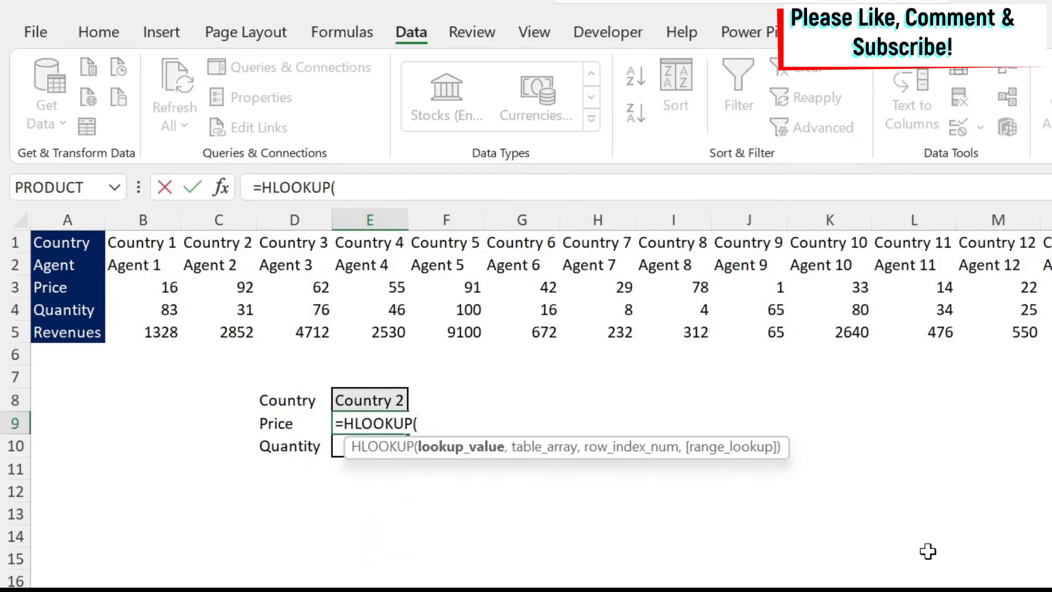
left_click(368, 400)
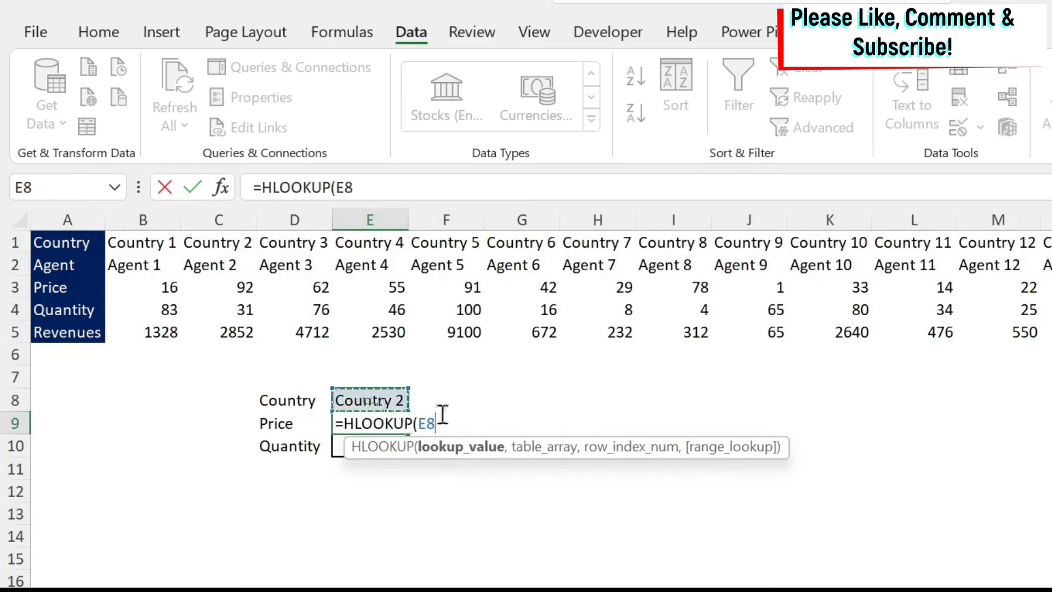
type(",B1:P5")
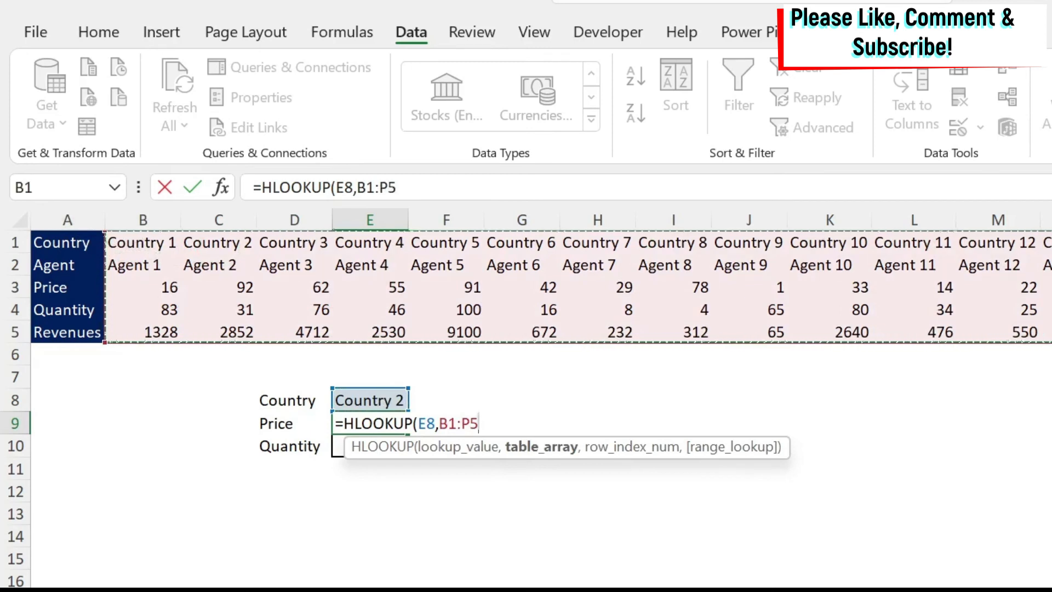
type(",")
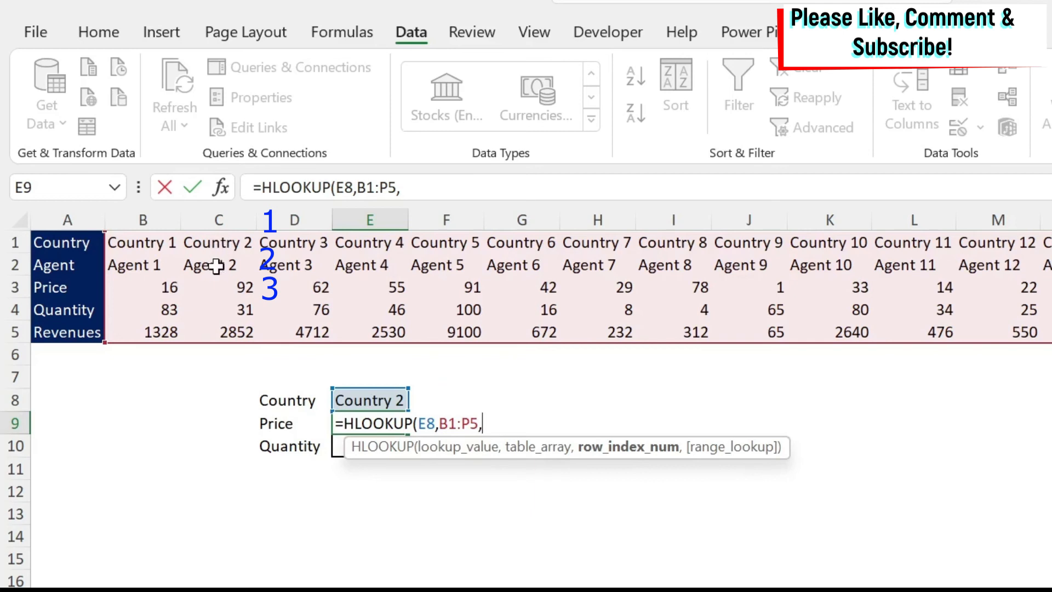
type("3")
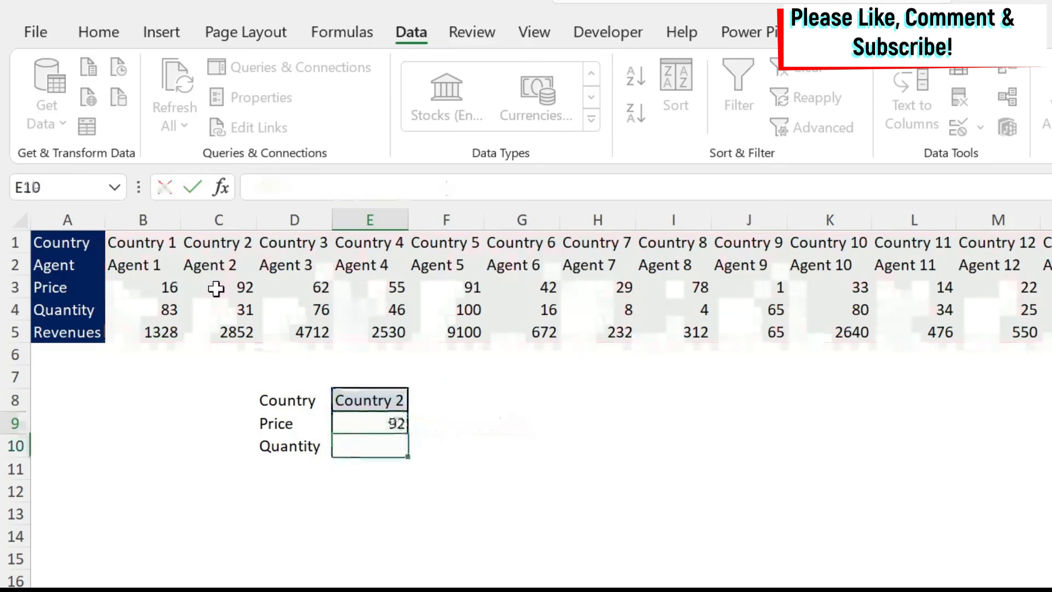
left_click(218, 287)
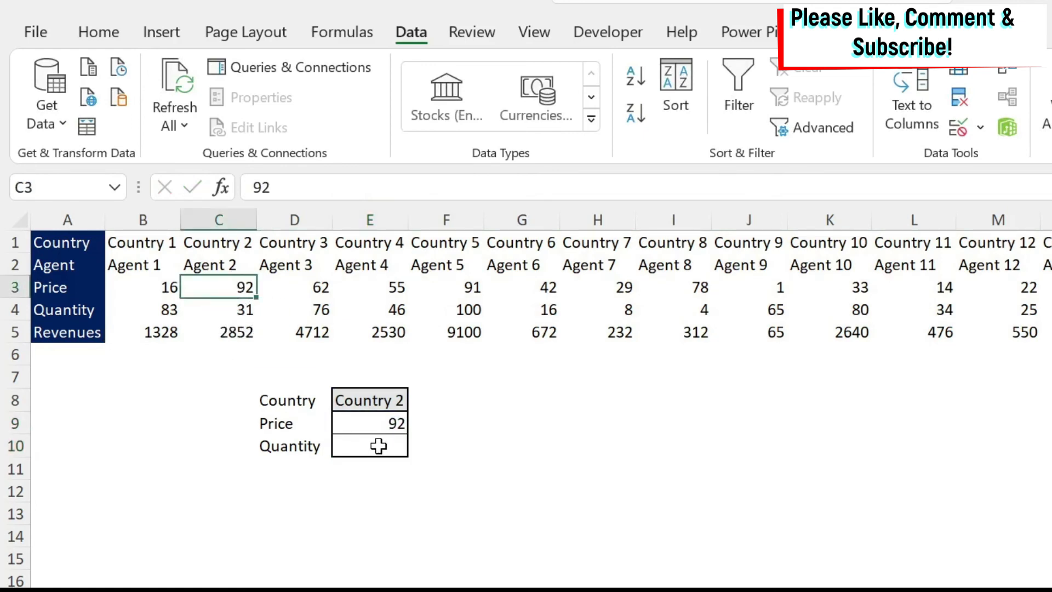
Enter =HLOOKUP(E8,B1:P5,4,FALSE) in E10 so Quantity shows 31
type("=h")
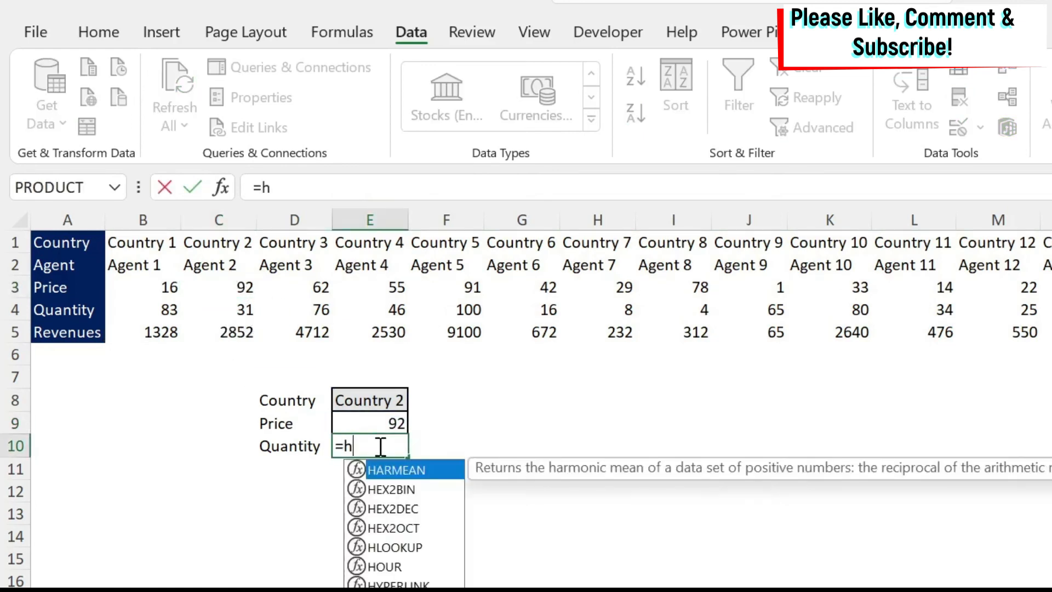
double_click(393, 547)
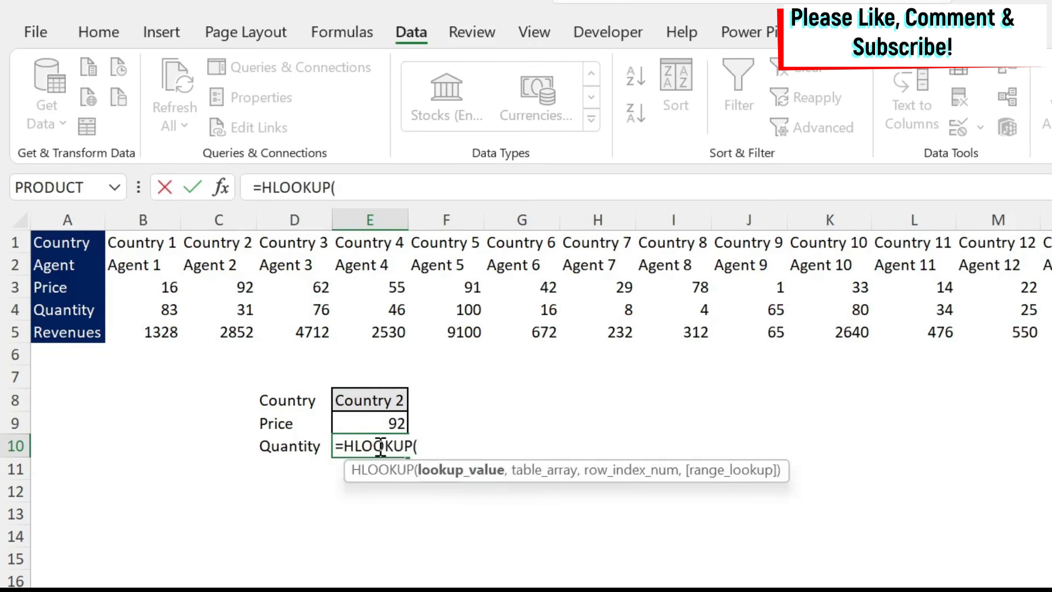
left_click(368, 400)
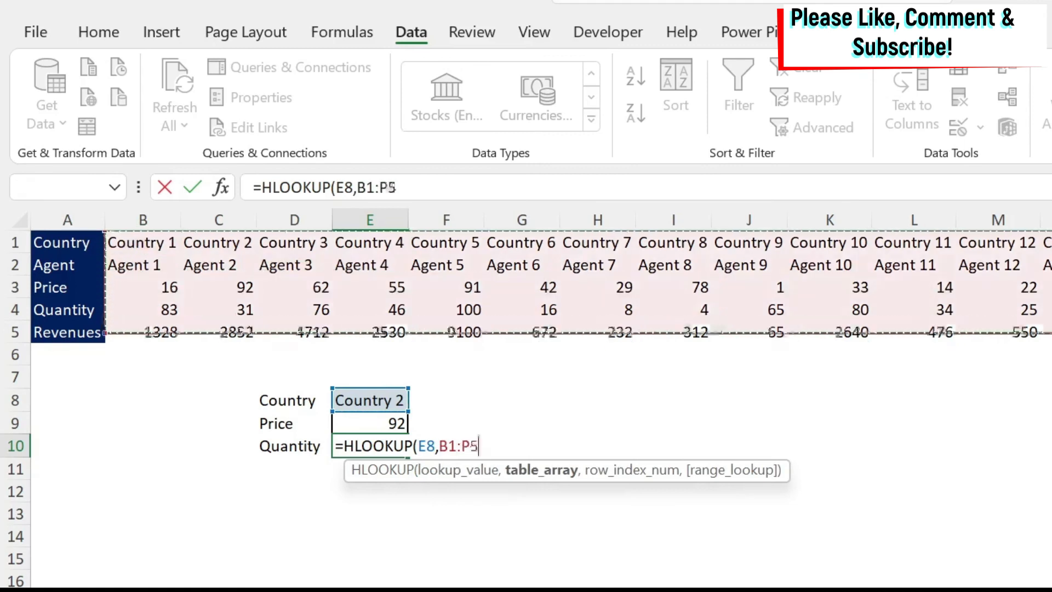
type(",")
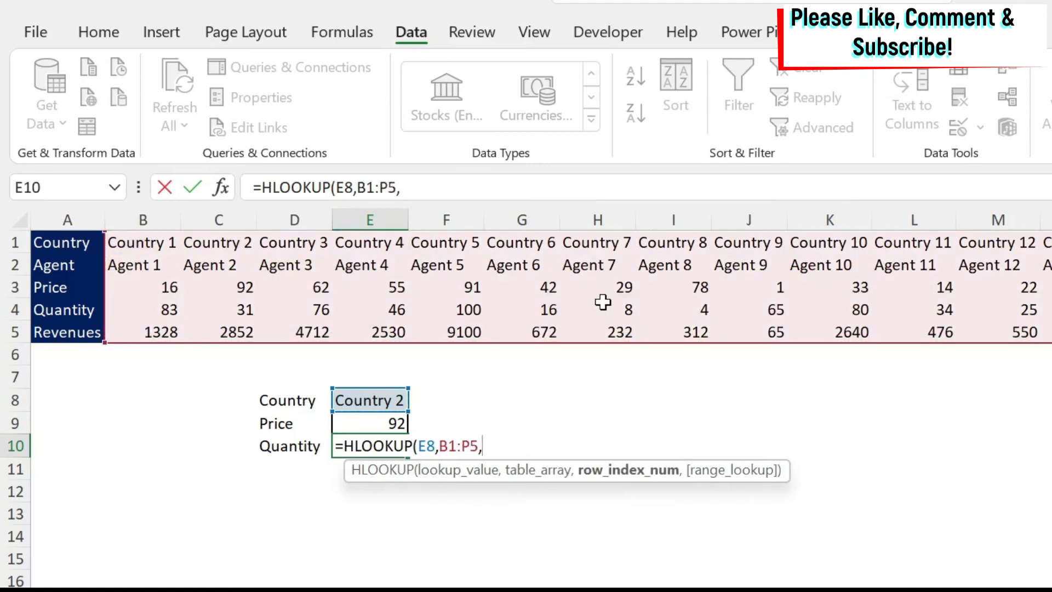
mouse_move(242, 310)
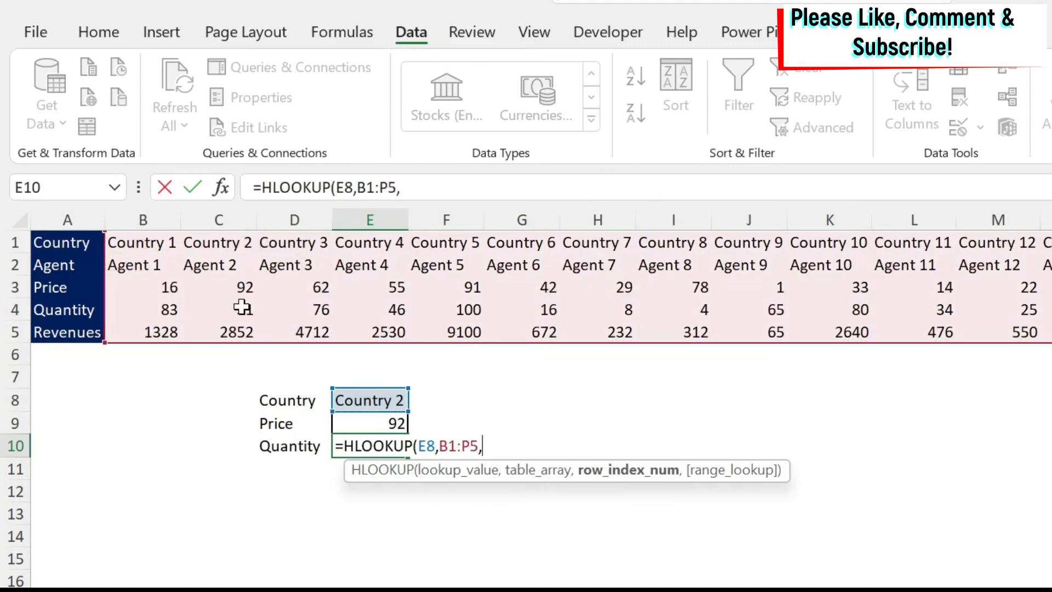
type("4,fals")
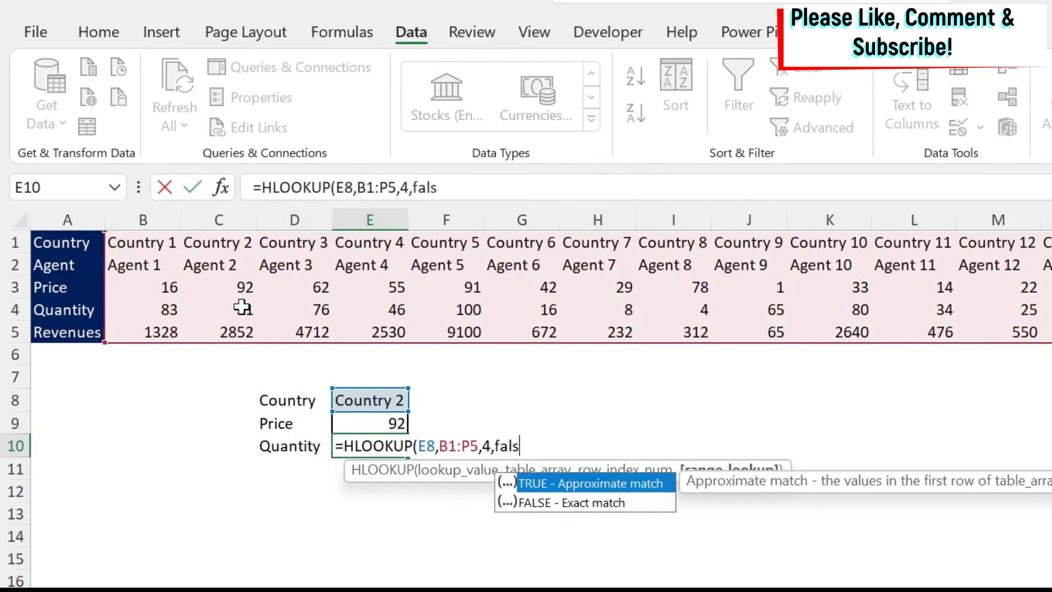
key("Return")
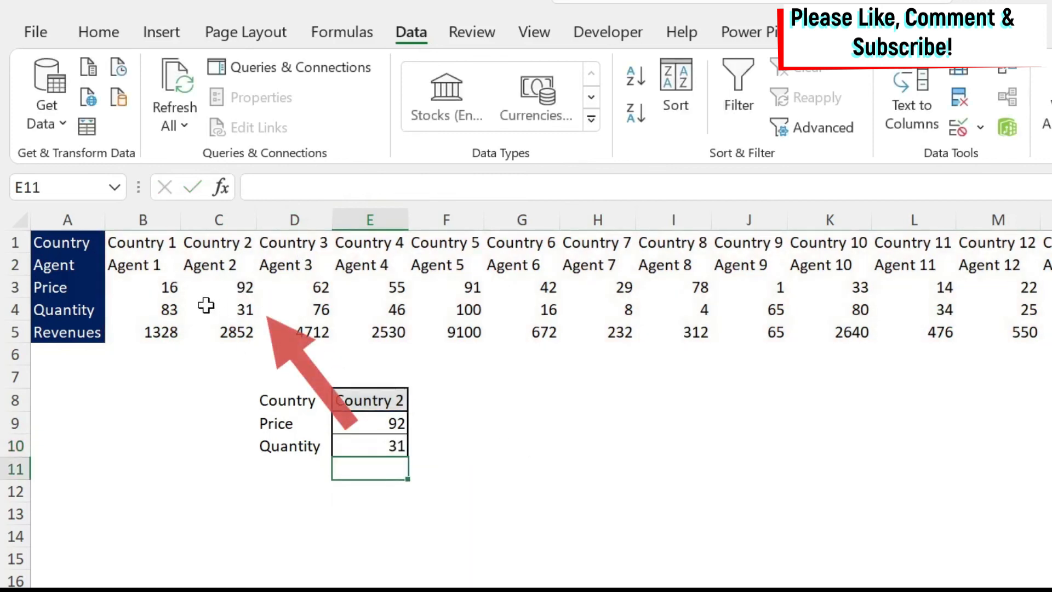